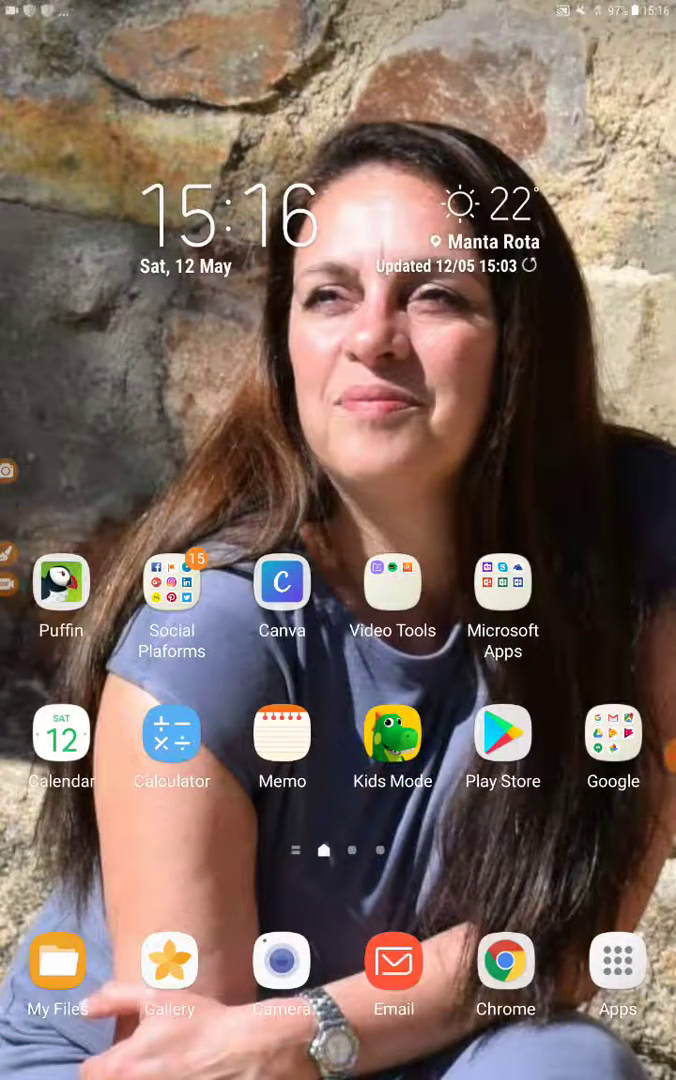
# Step: Launch the Canva app from the Android home screen
pyautogui.click(281, 581)
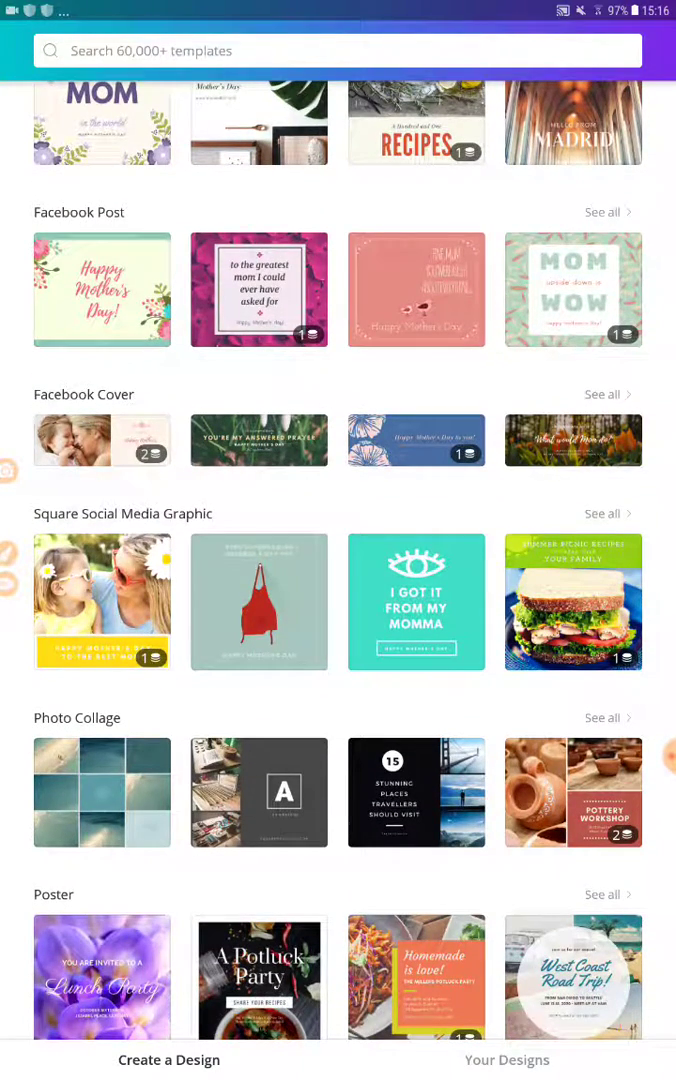
pyautogui.scroll(-3)
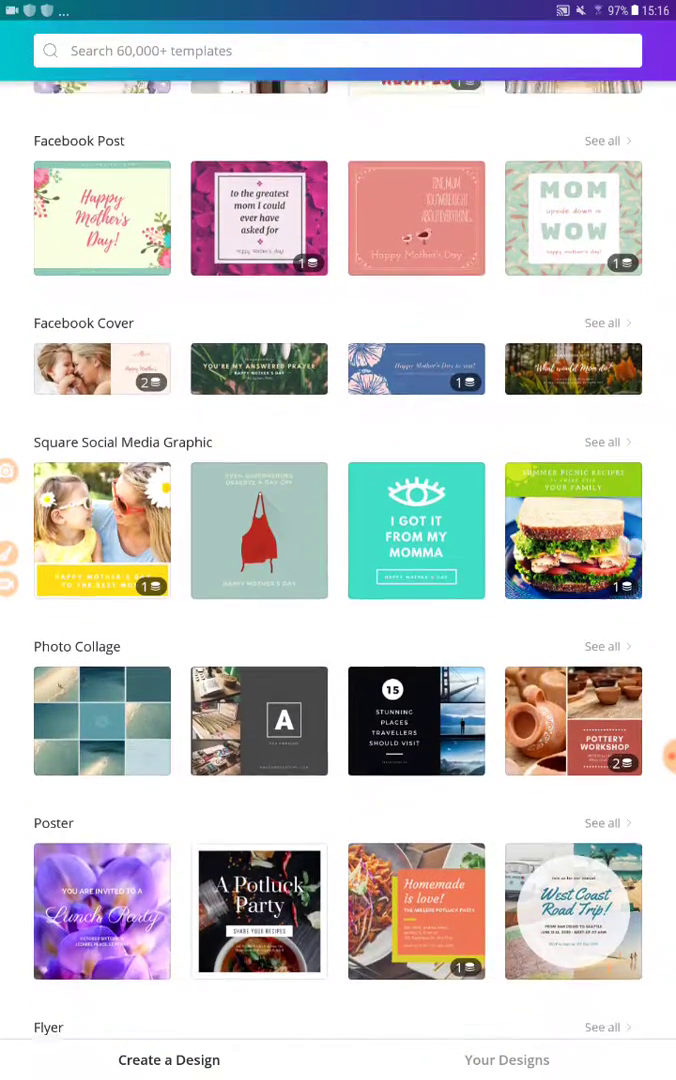
pyautogui.scroll(3)
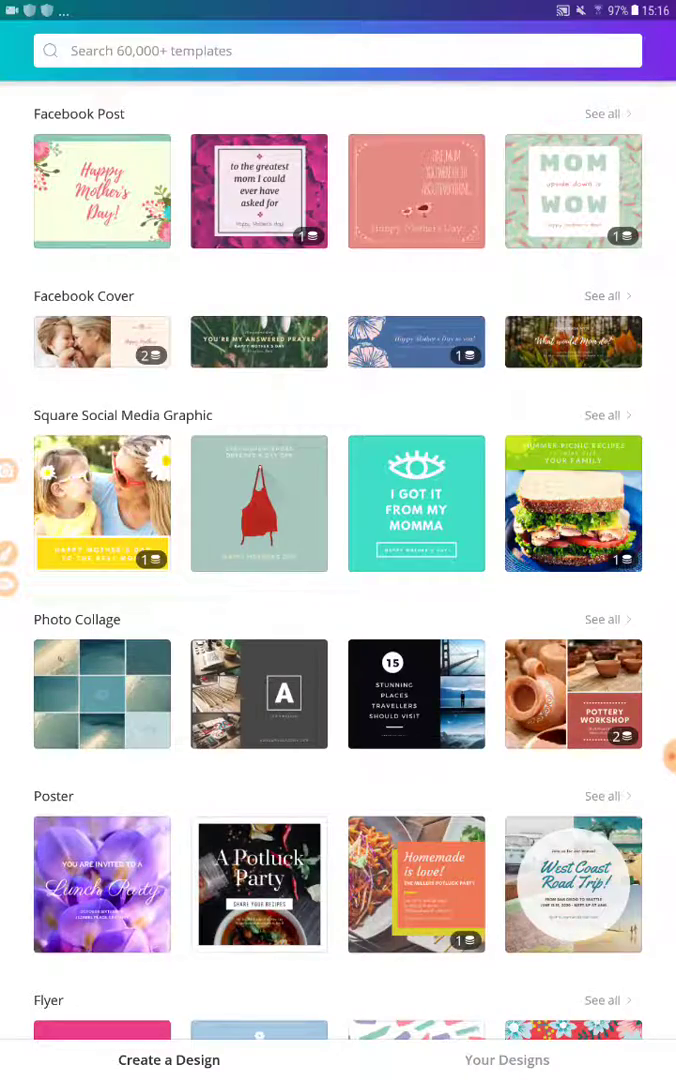
pyautogui.scroll(-3)
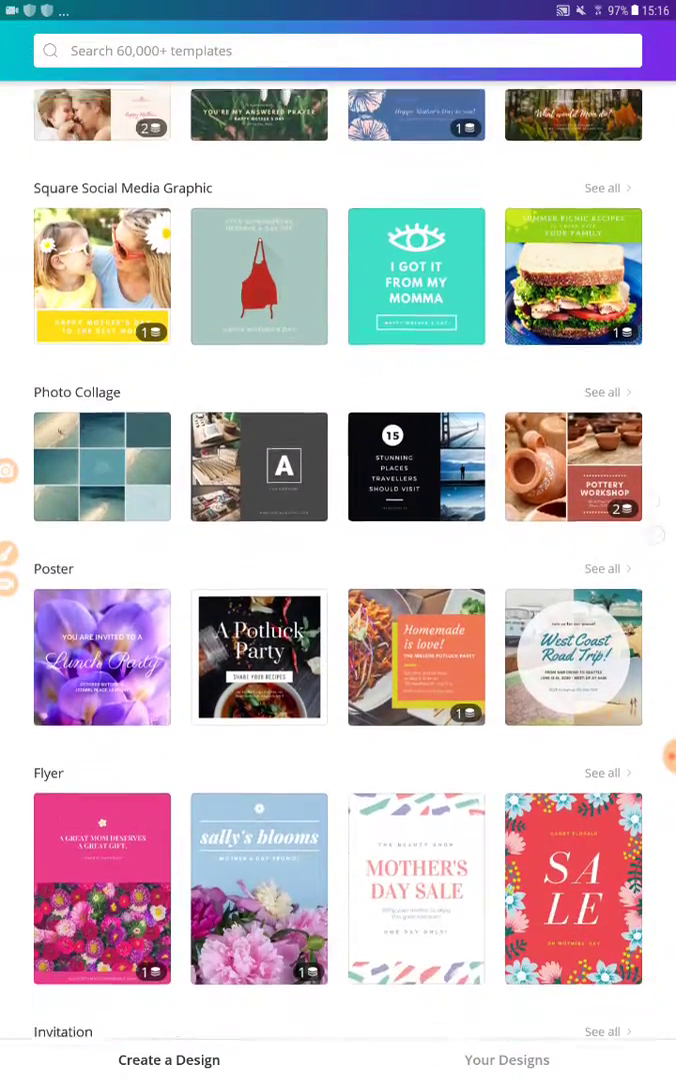
pyautogui.scroll(-3)
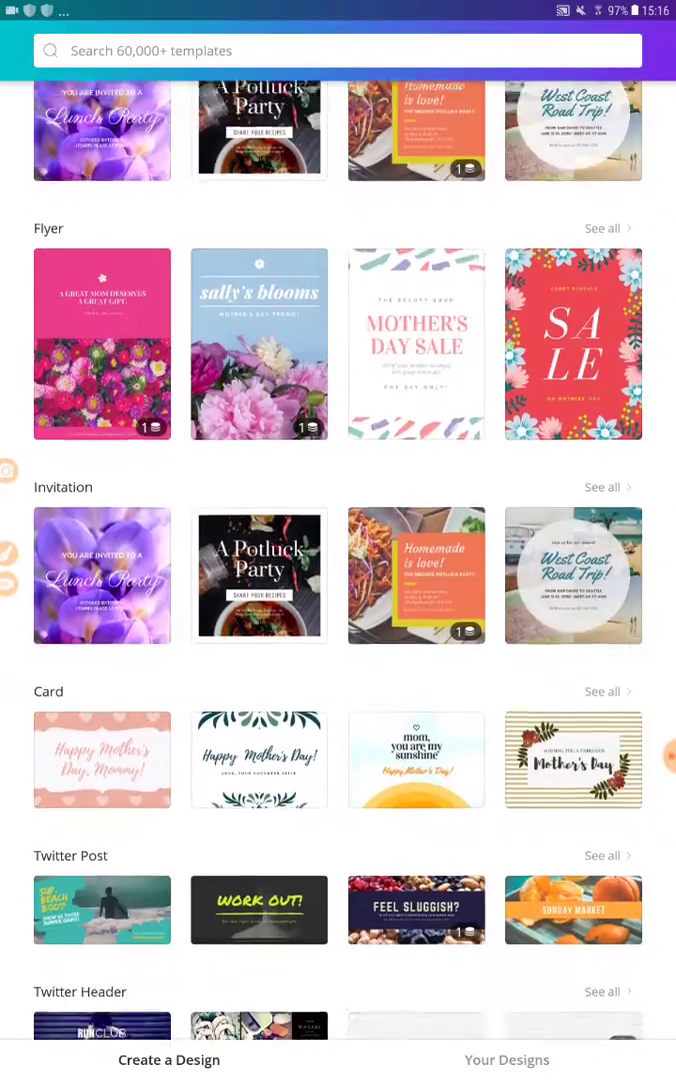
pyautogui.scroll(-3)
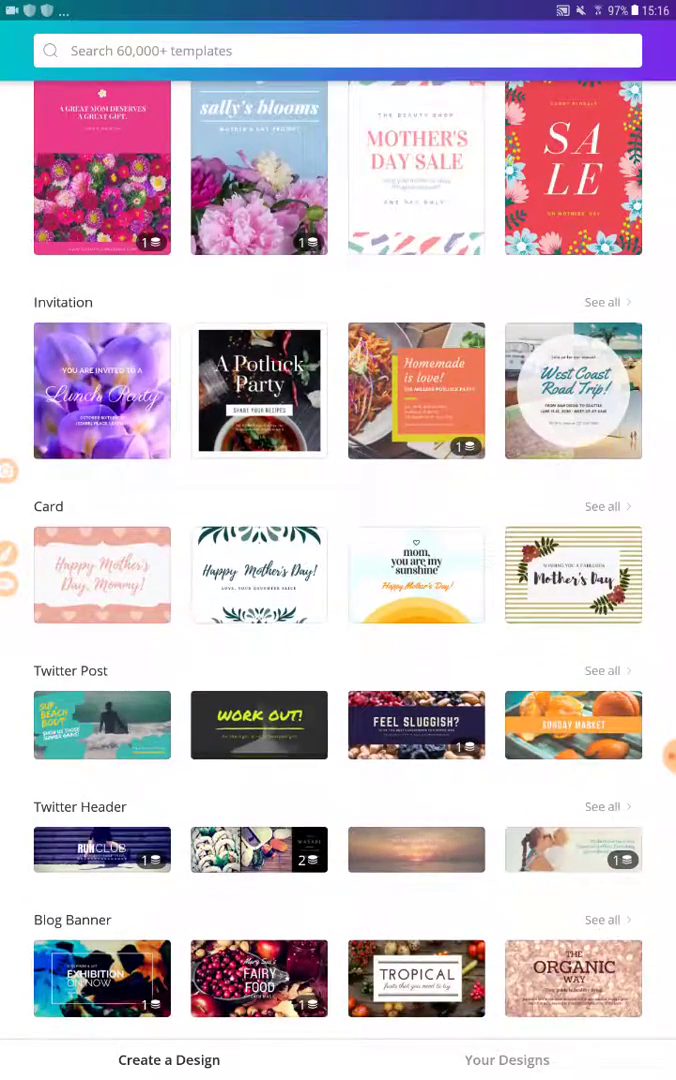
pyautogui.scroll(-3)
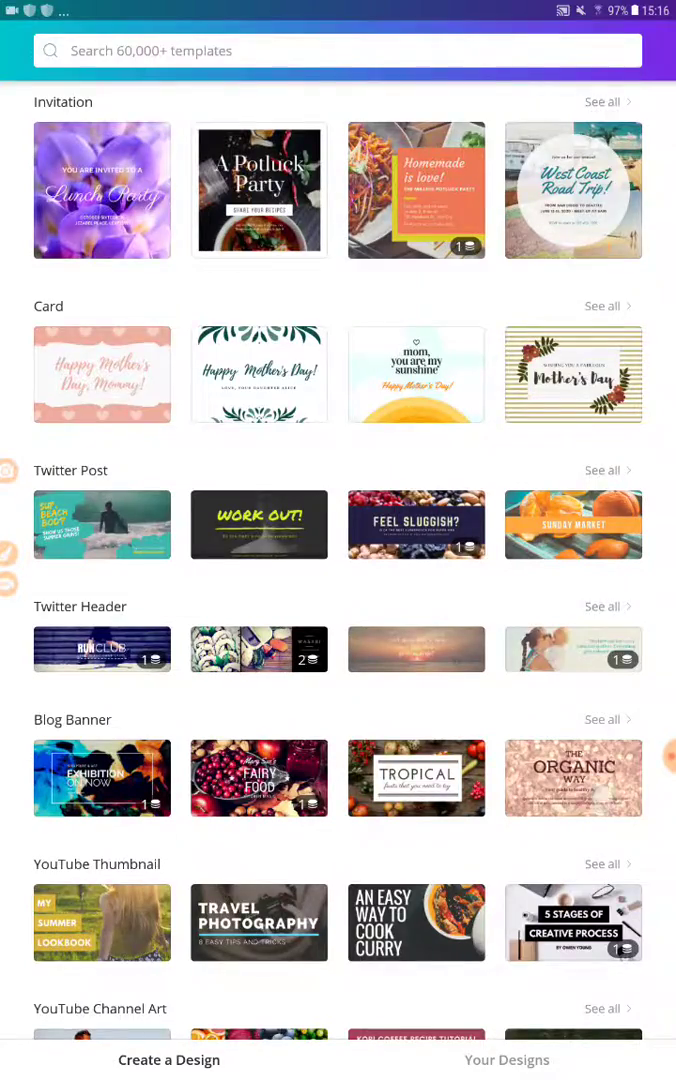
pyautogui.scroll(-3)
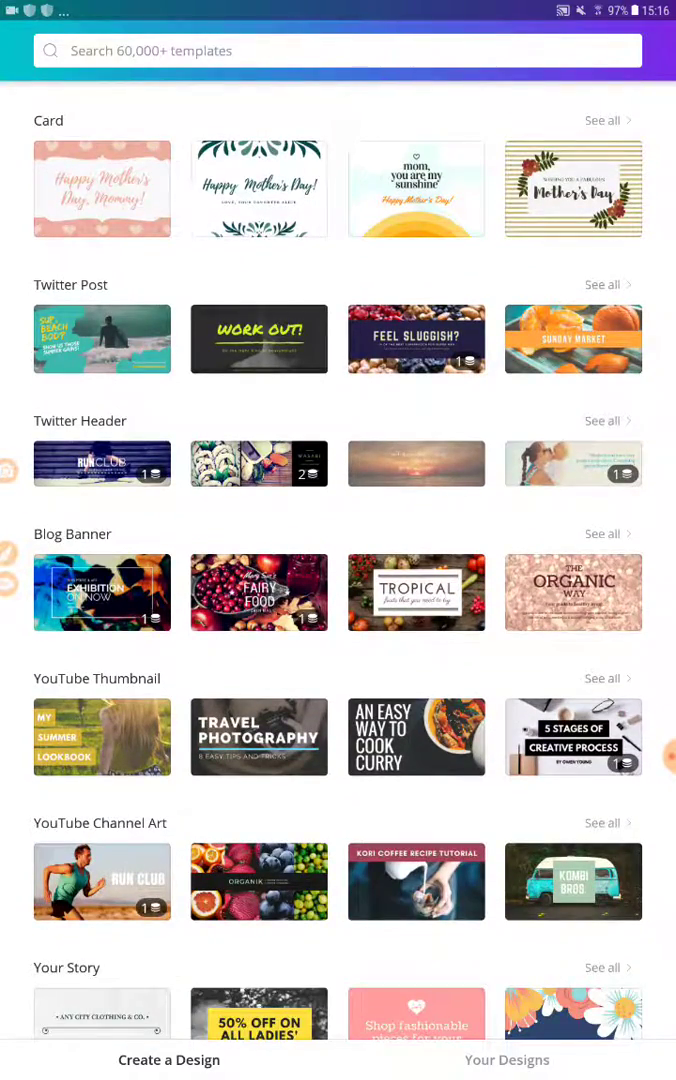
pyautogui.scroll(-3)
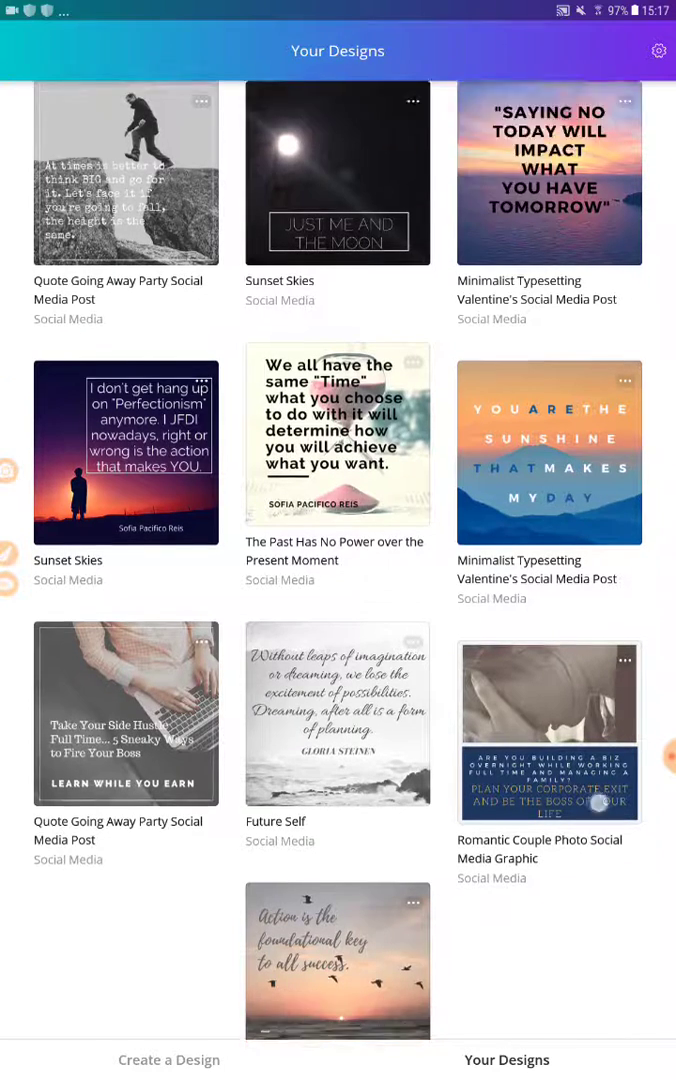
# Step: Browse the saved designs in Your Designs, then return to the Create a Design templates
pyautogui.scroll(-3)
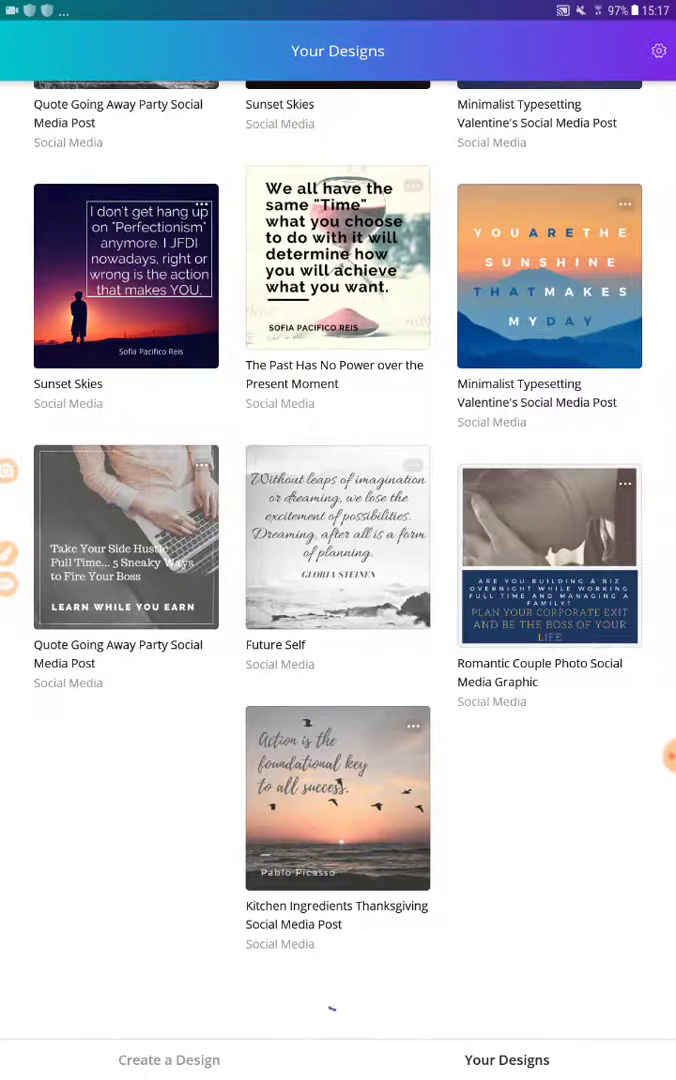
pyautogui.scroll(-3)
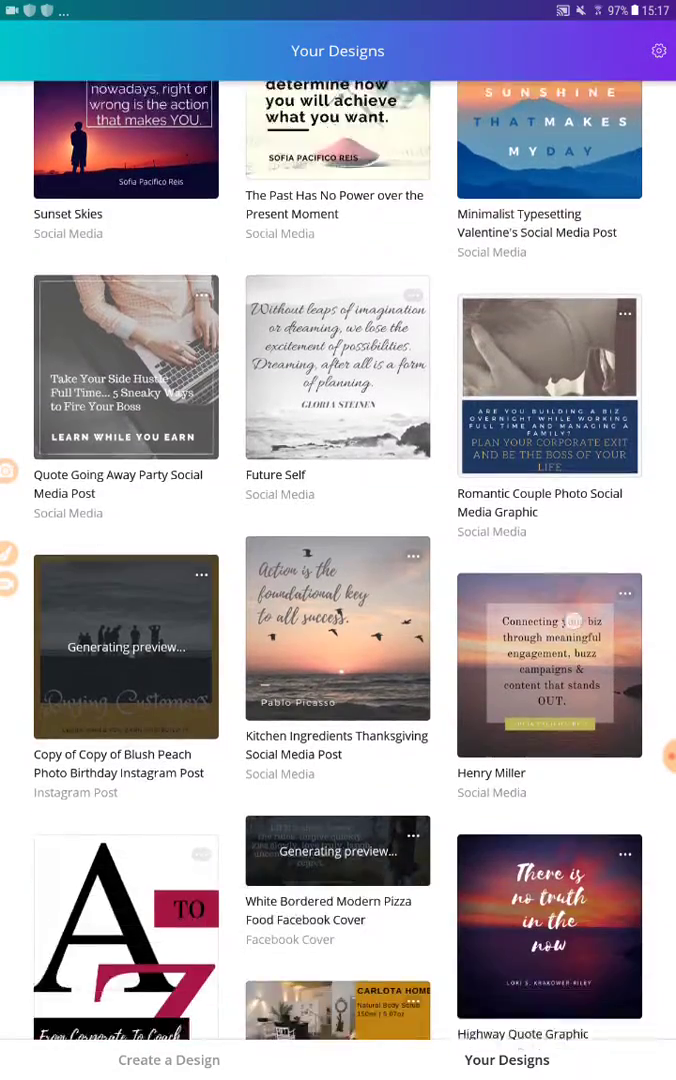
pyautogui.scroll(-3)
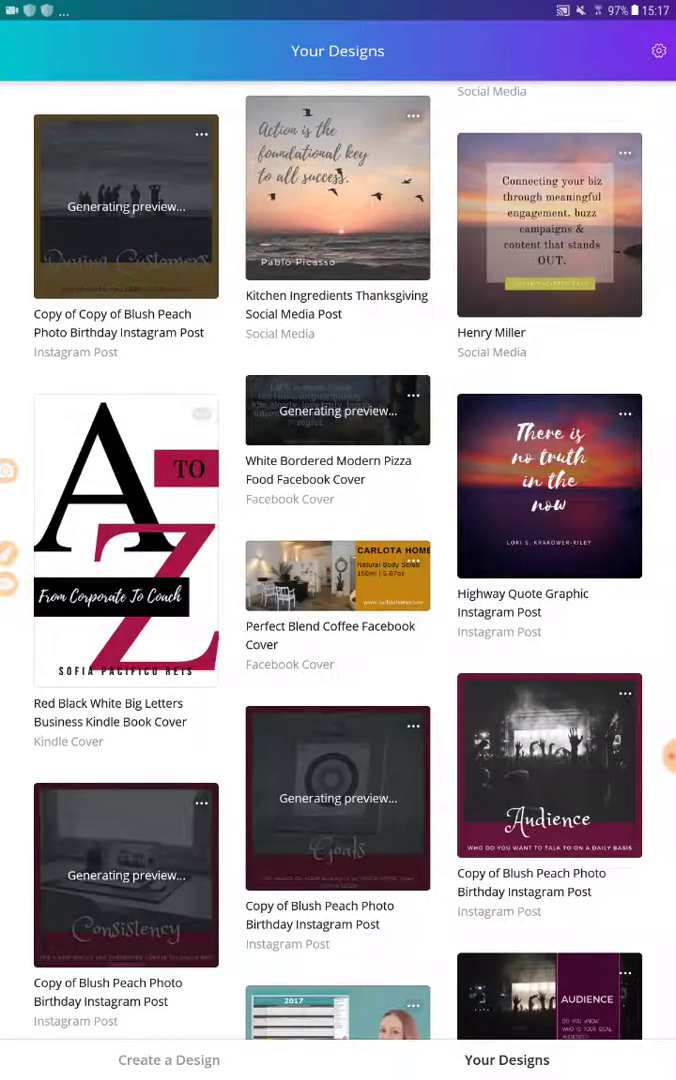
pyautogui.scroll(-3)
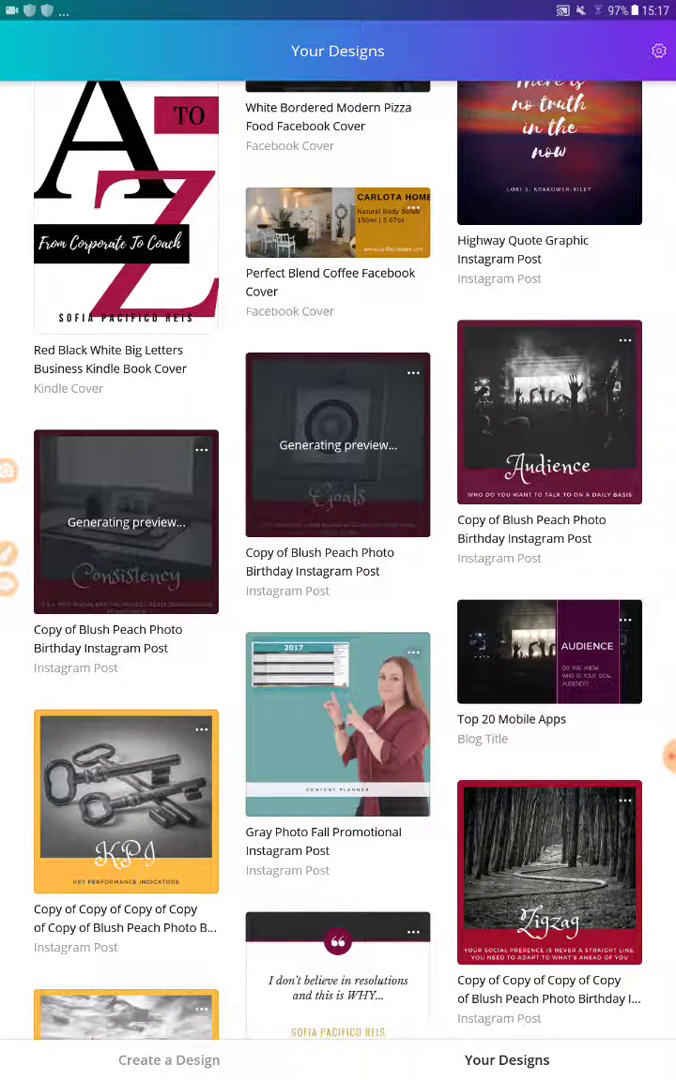
pyautogui.scroll(3)
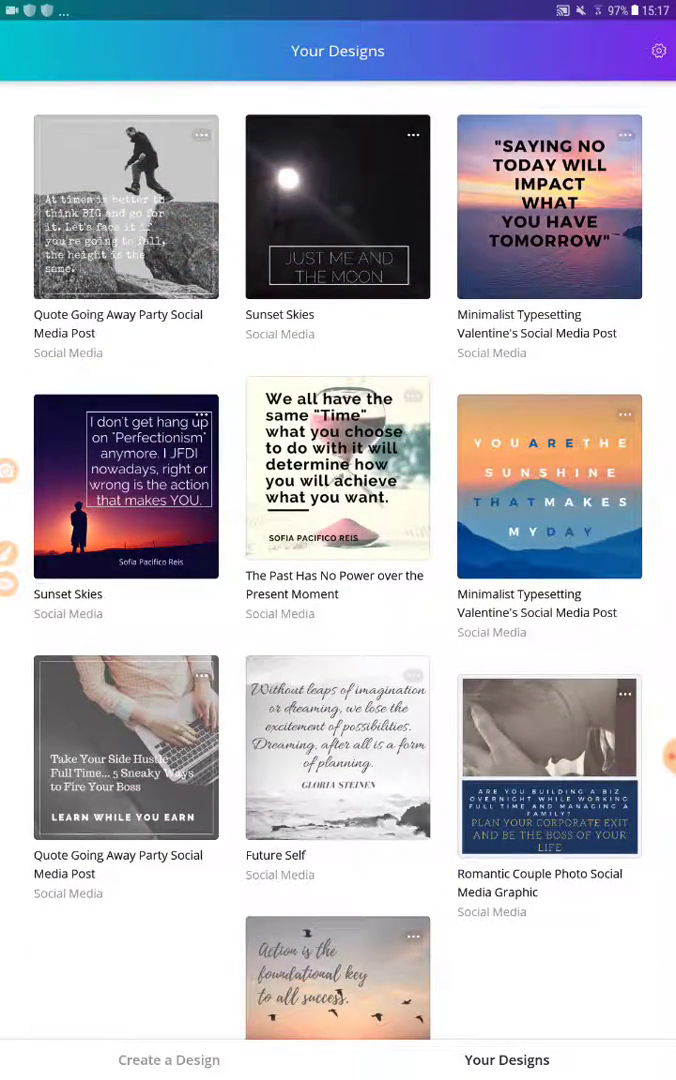
pyautogui.click(168, 1060)
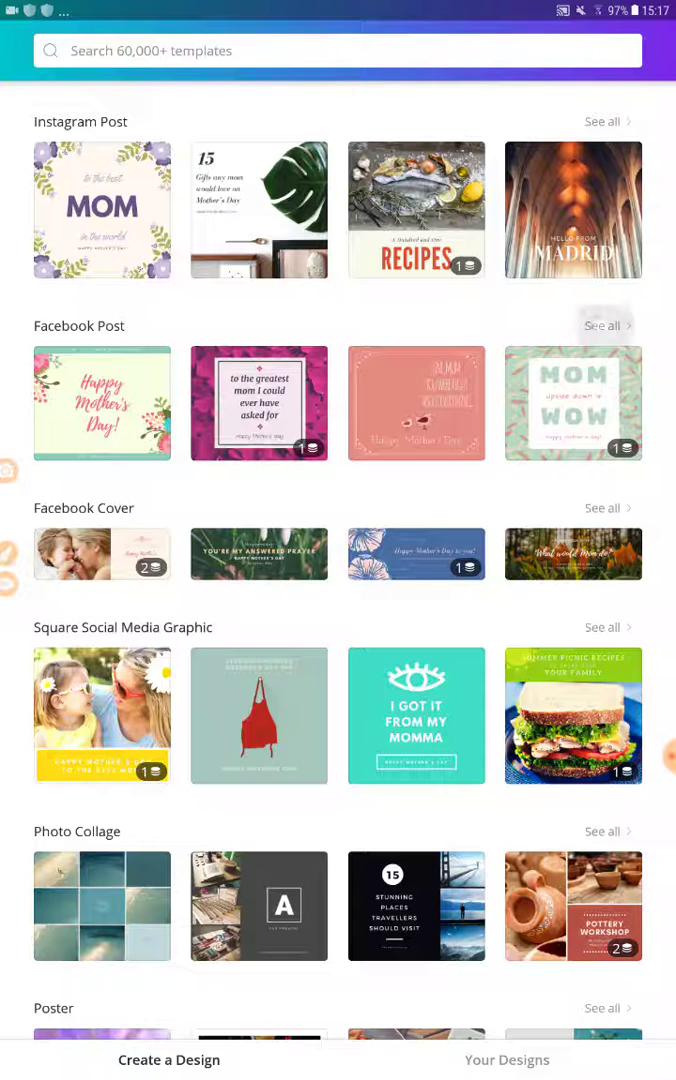
# Step: Pick the 'traveling together' template from the full Facebook Post collection
pyautogui.click(603, 325)
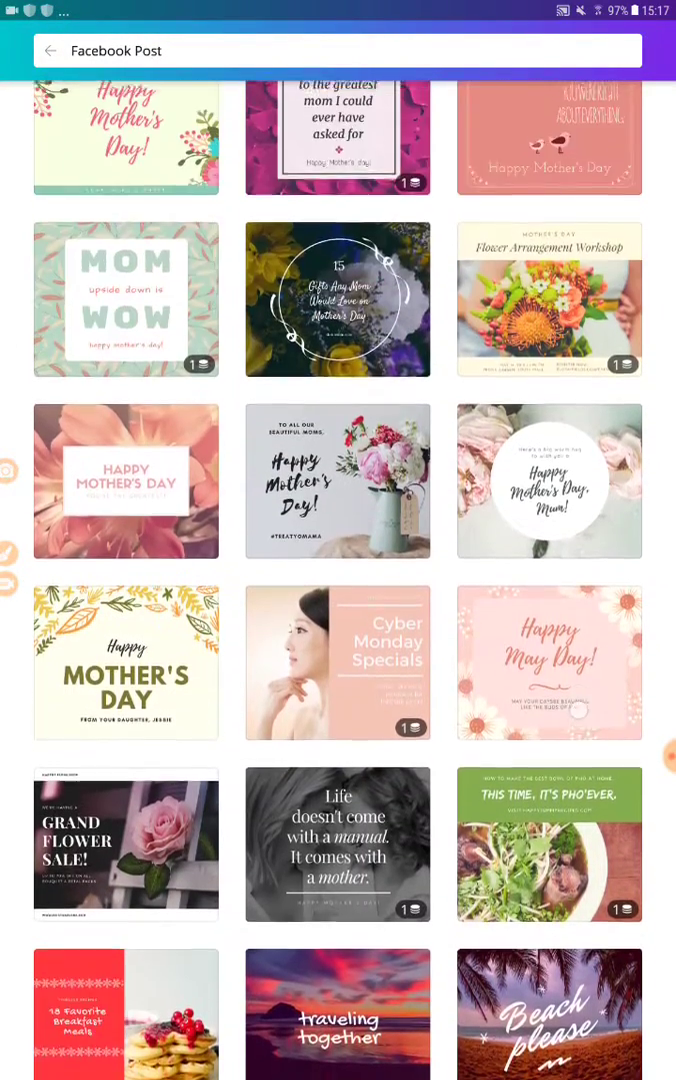
pyautogui.scroll(-3)
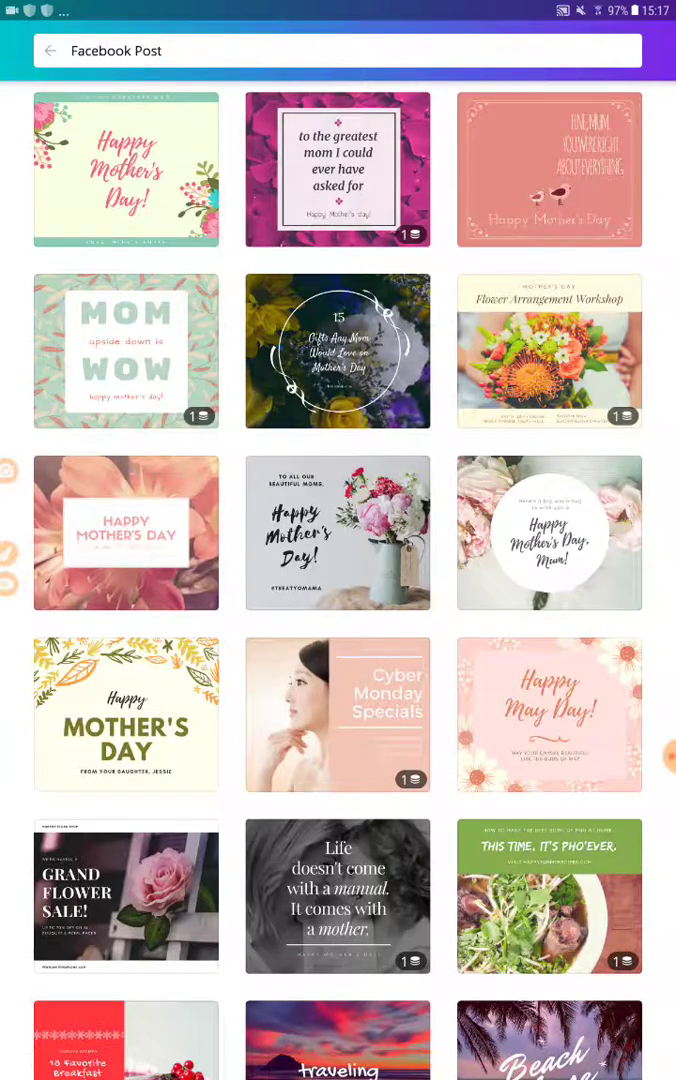
pyautogui.scroll(-3)
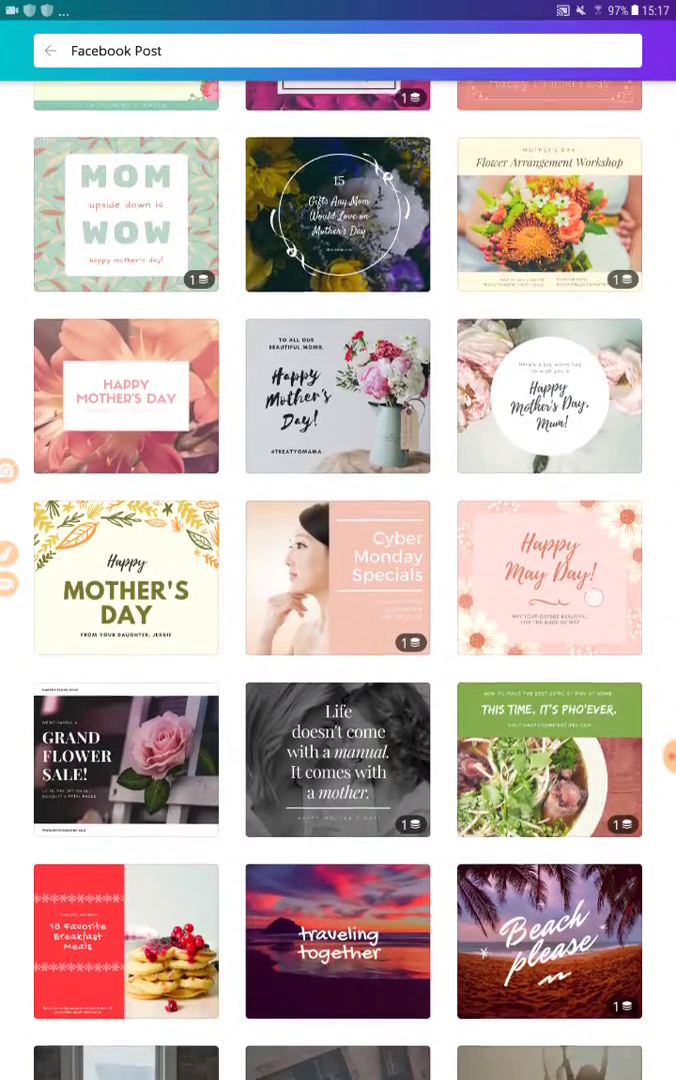
pyautogui.scroll(-3)
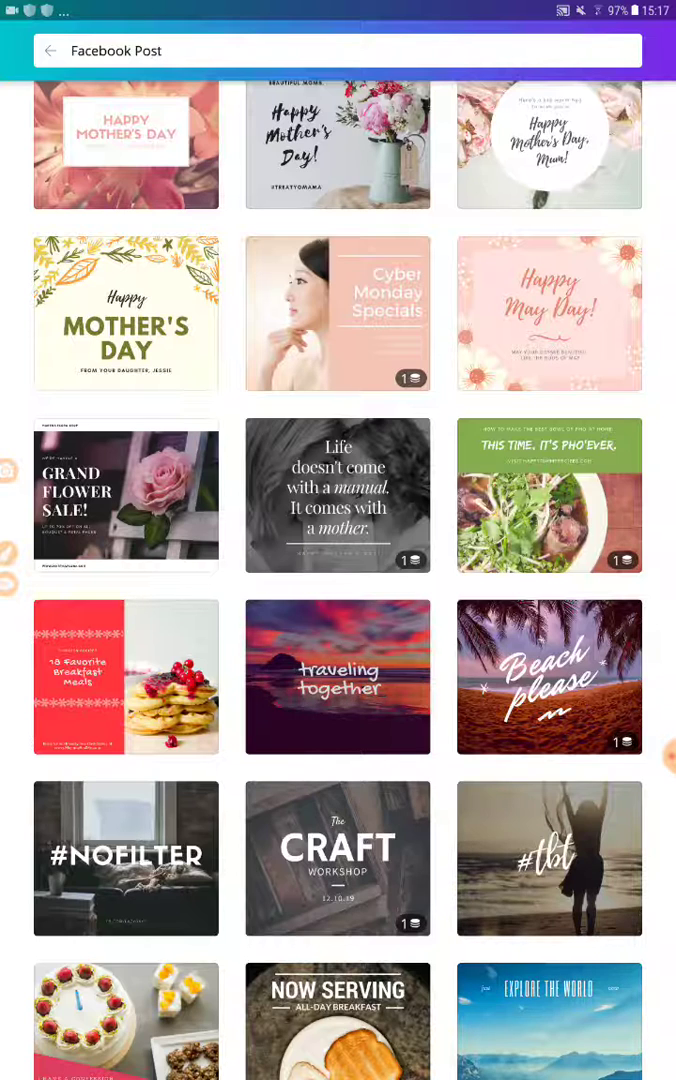
pyautogui.click(338, 677)
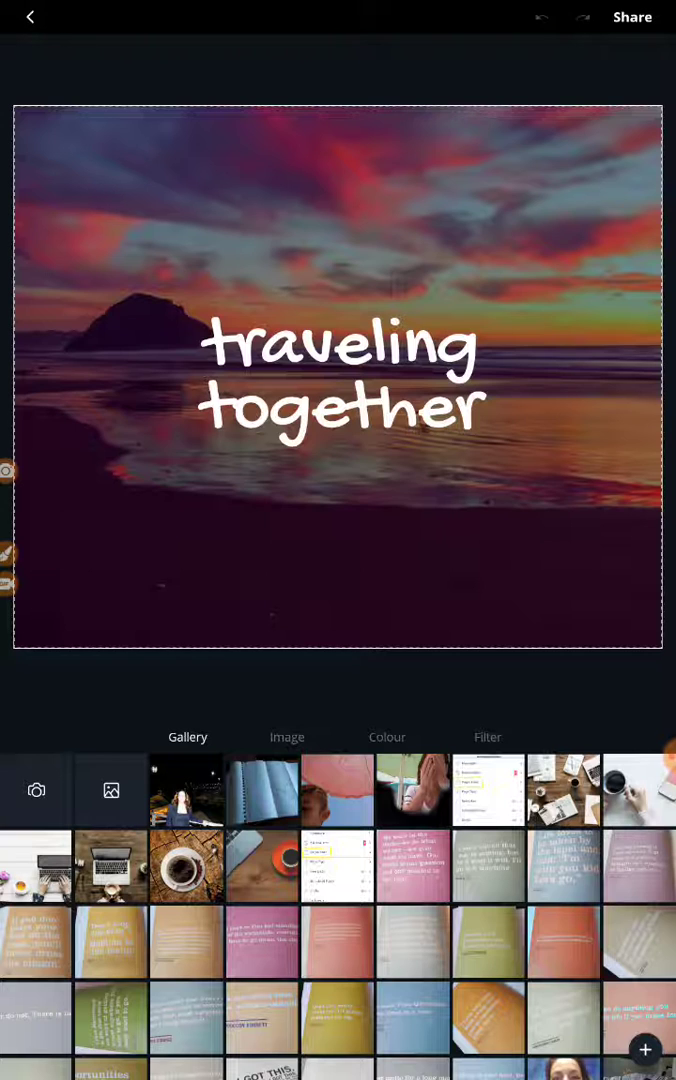
# Step: Swap the sunset beach background for the Canva Library's long wooden pier photo
pyautogui.click(287, 737)
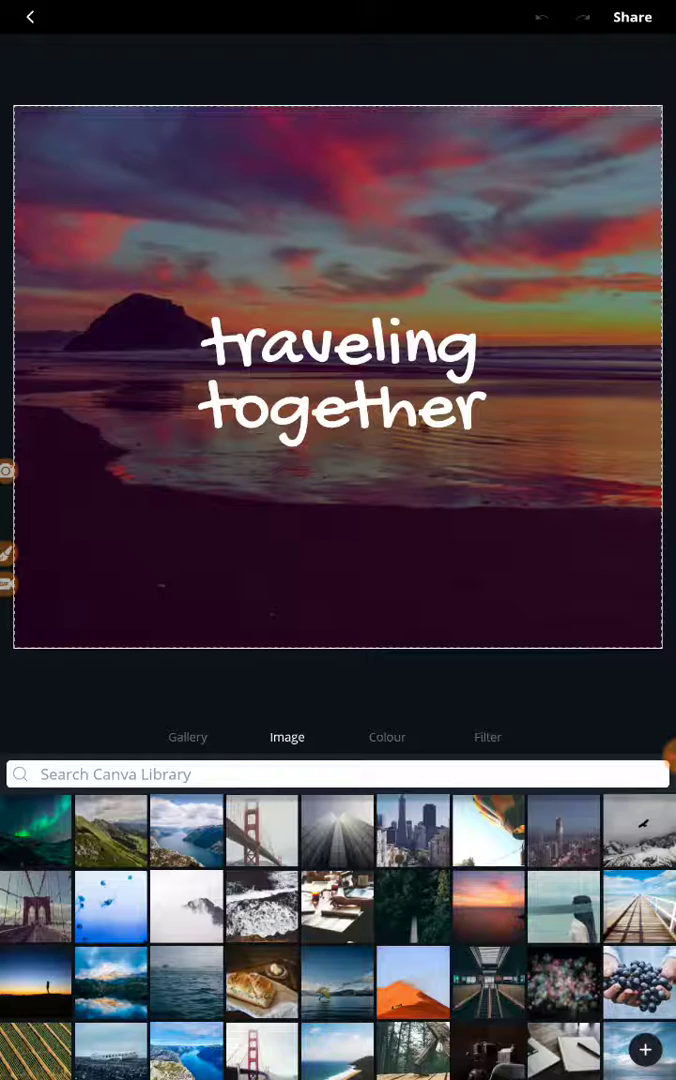
pyautogui.scroll(-3)
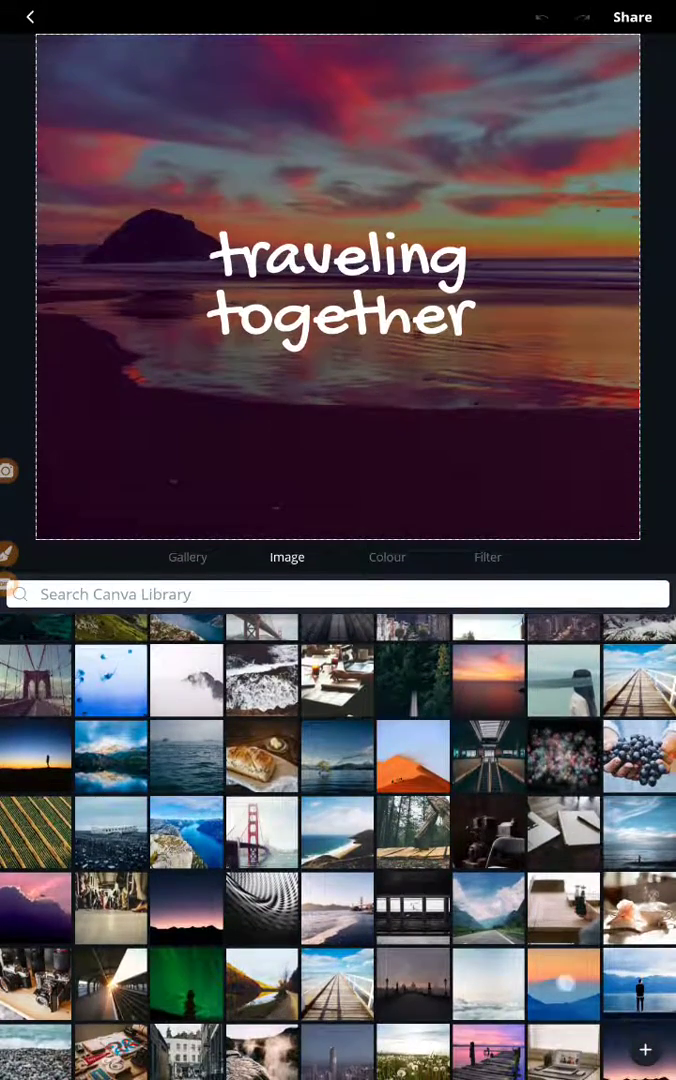
pyautogui.scroll(-3)
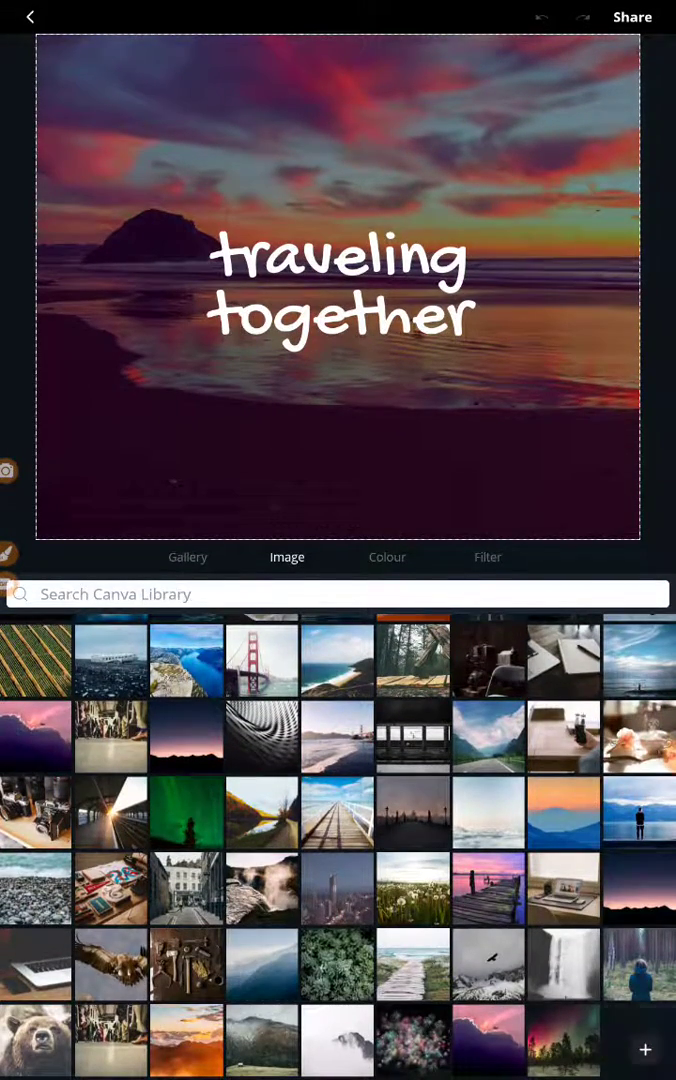
pyautogui.scroll(-3)
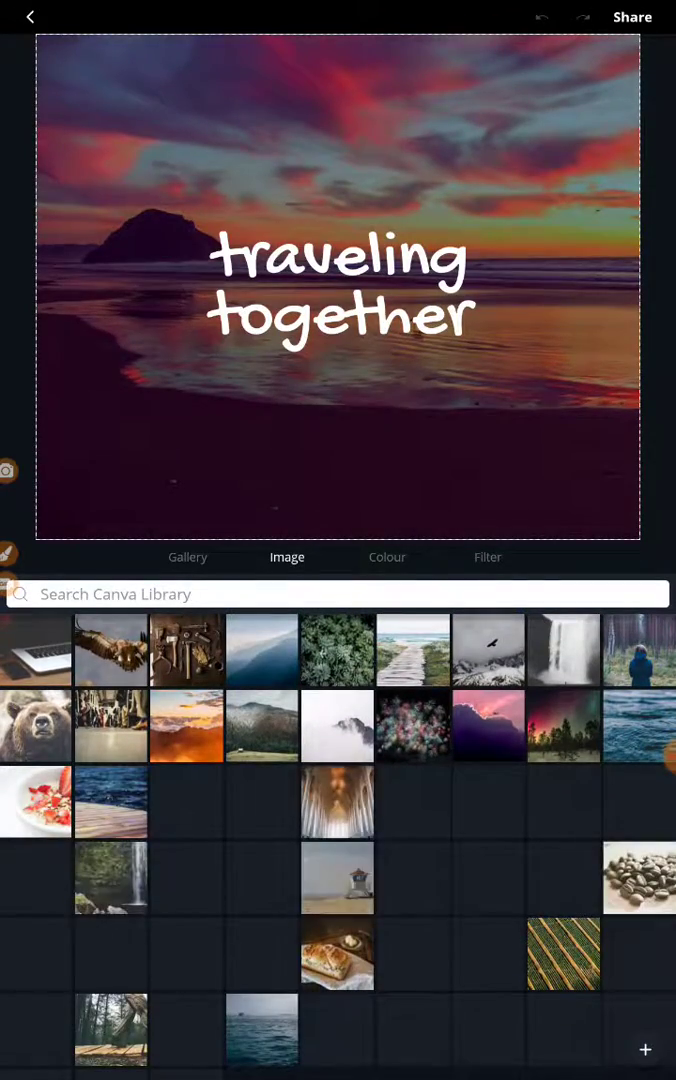
pyautogui.scroll(-3)
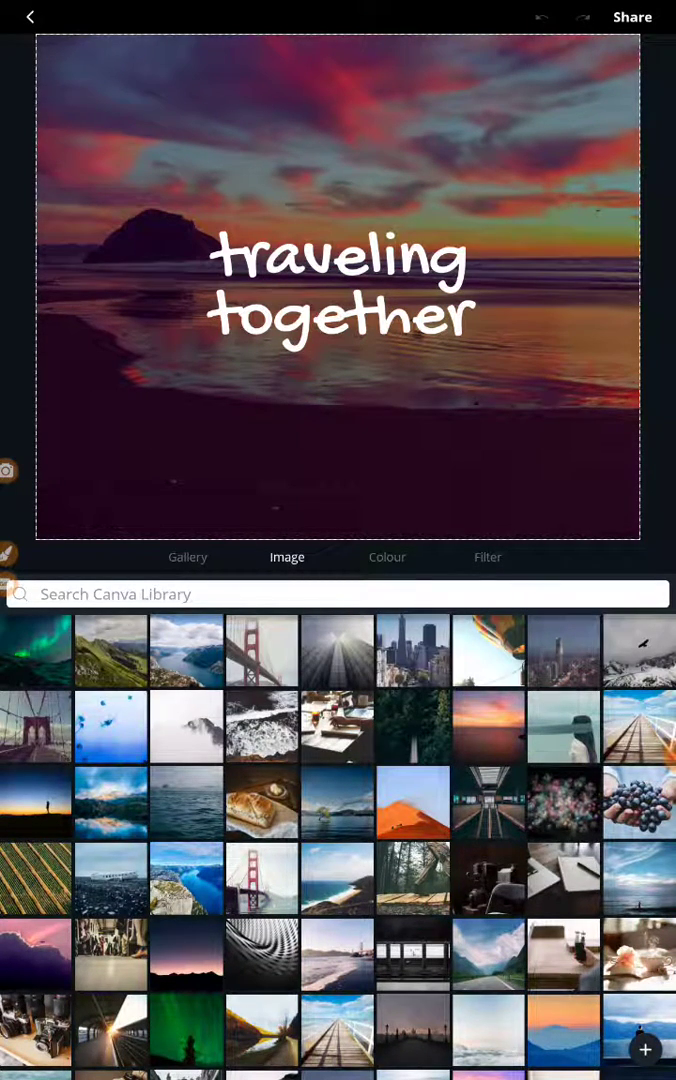
pyautogui.click(639, 725)
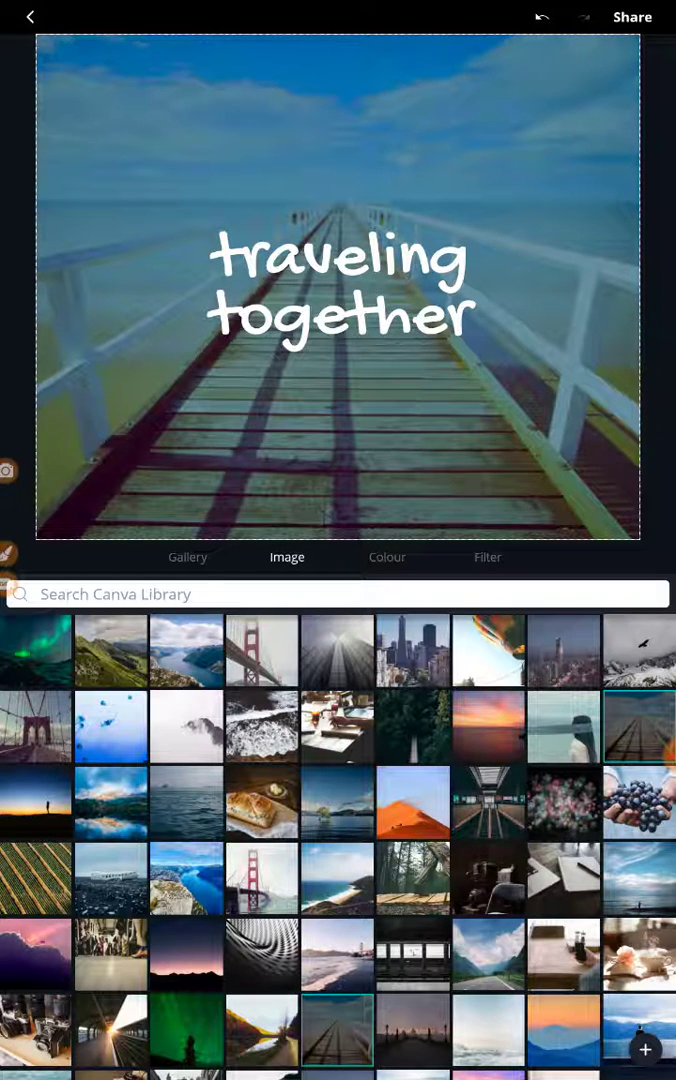
# Step: Search the image library for 'road' and use the winding mountain road photo as background
pyautogui.click(338, 593)
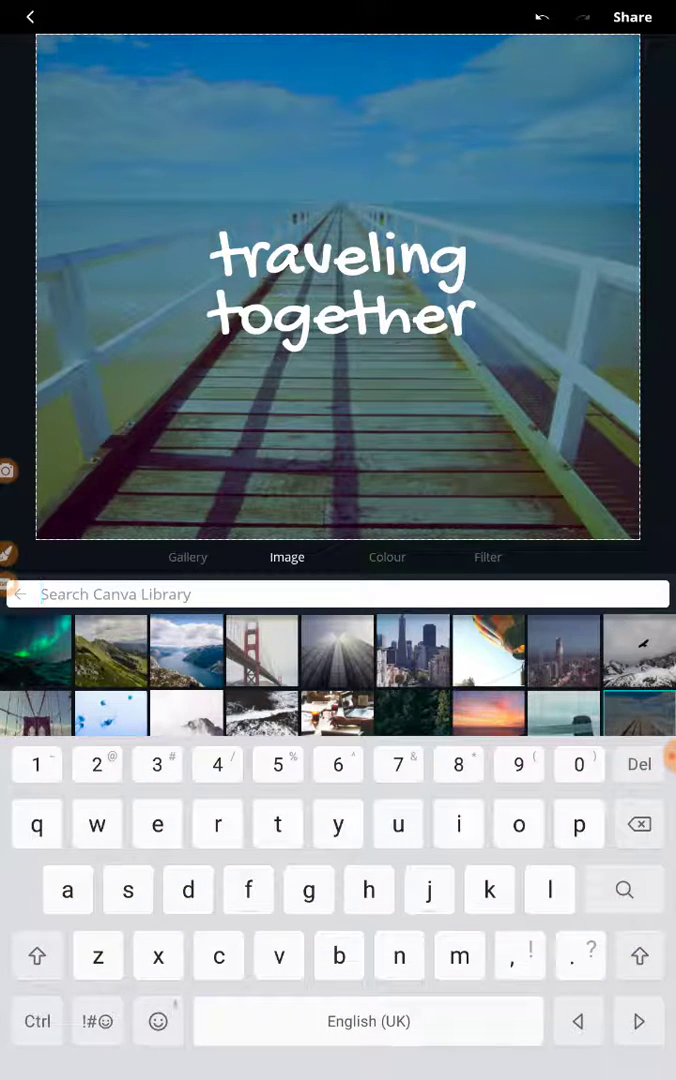
pyautogui.write('roa')
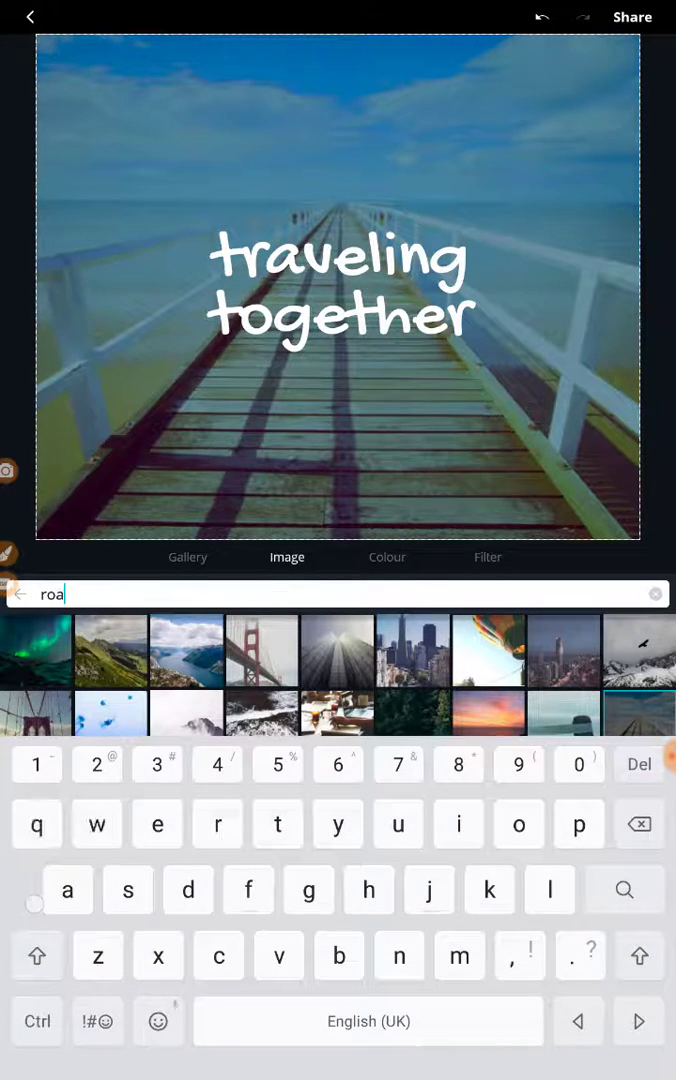
pyautogui.write('d')
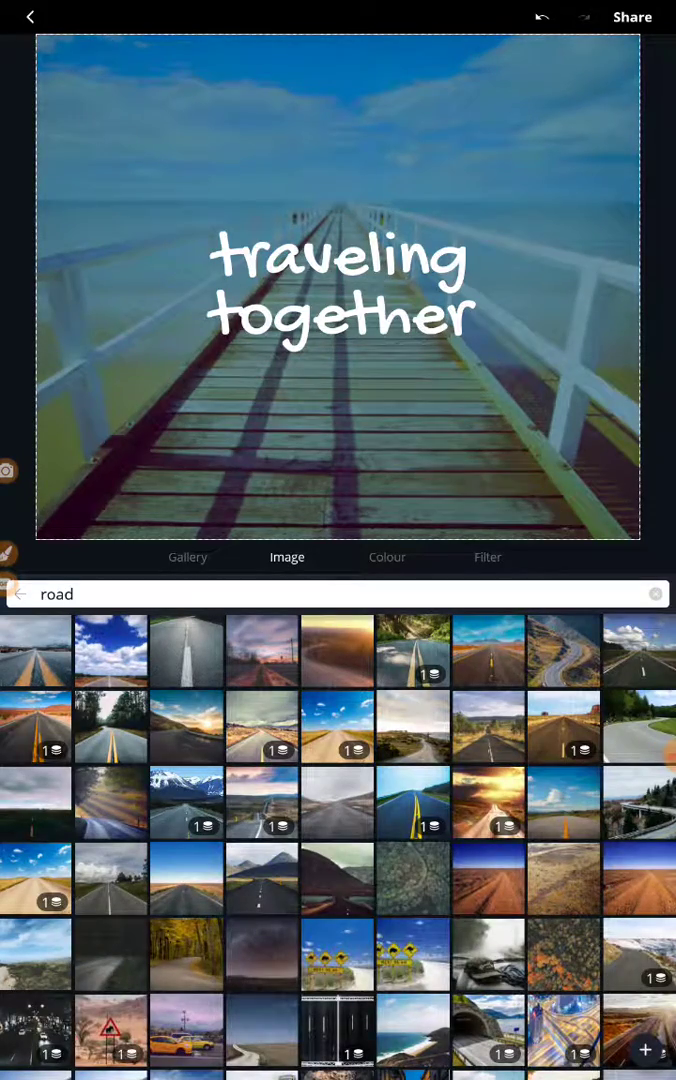
pyautogui.scroll(-3)
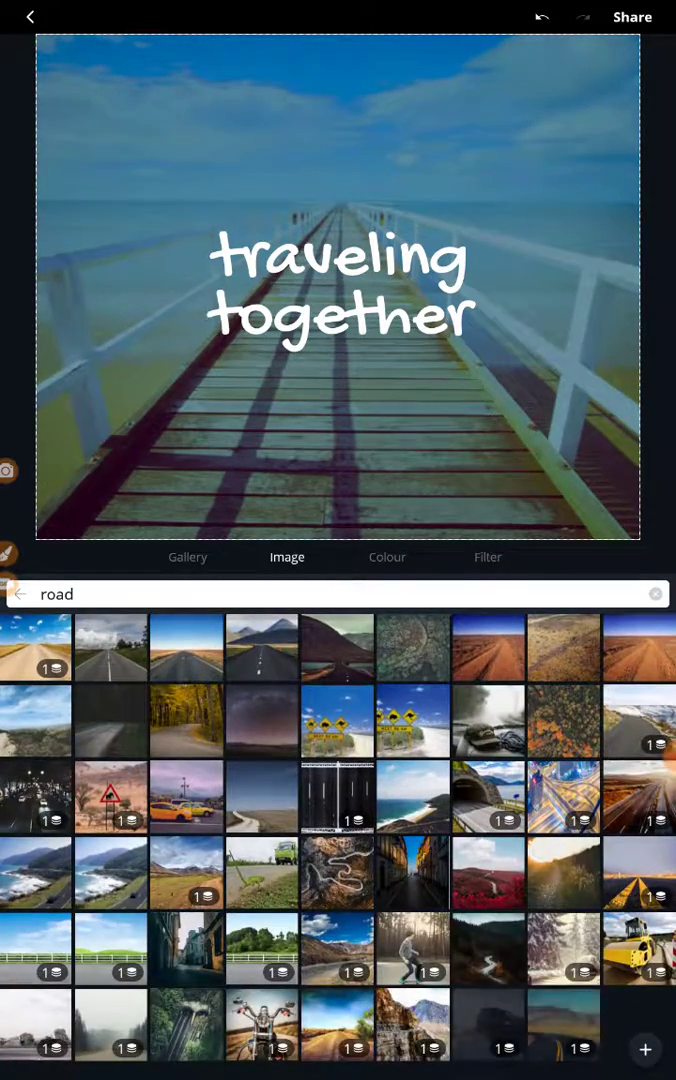
pyautogui.scroll(-3)
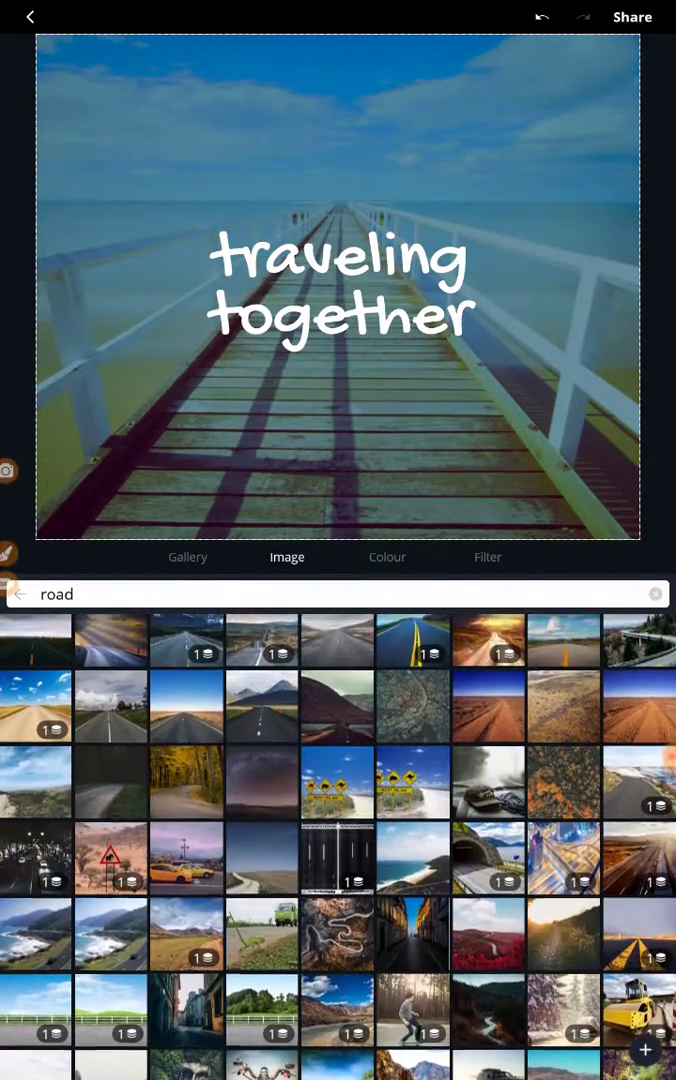
pyautogui.click(337, 933)
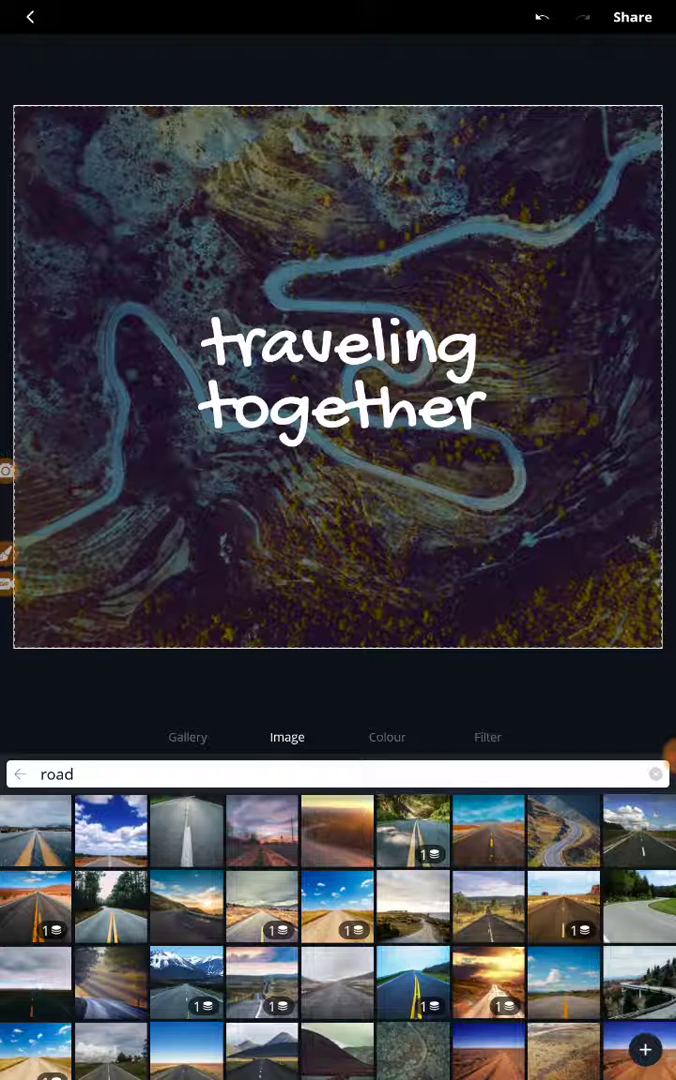
pyautogui.click(563, 830)
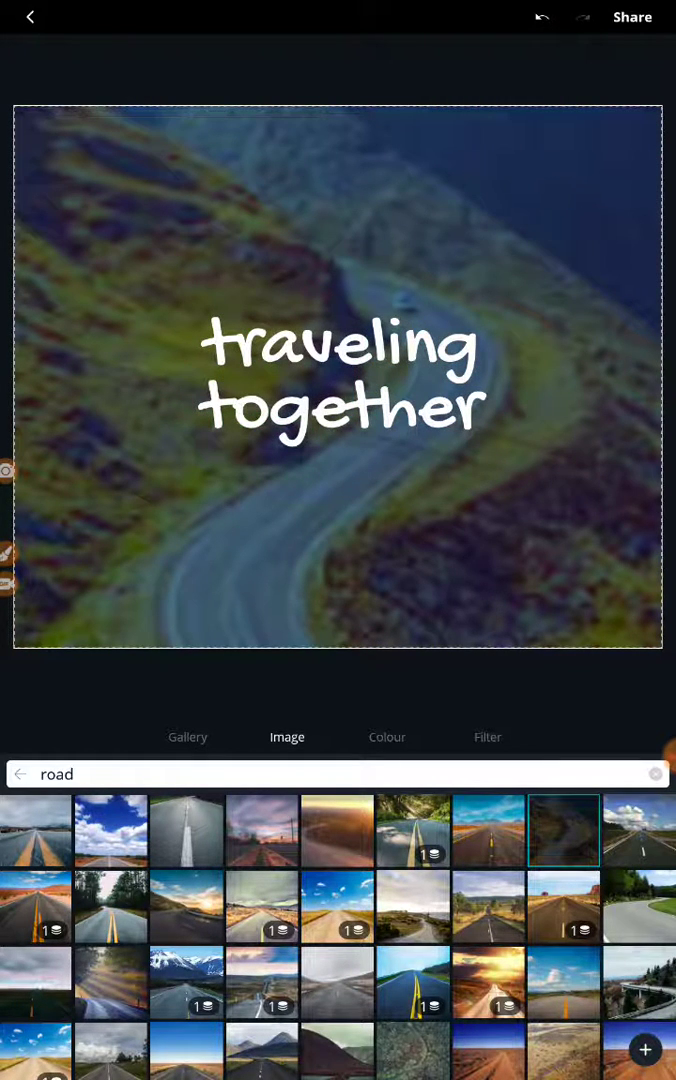
pyautogui.click(340, 385)
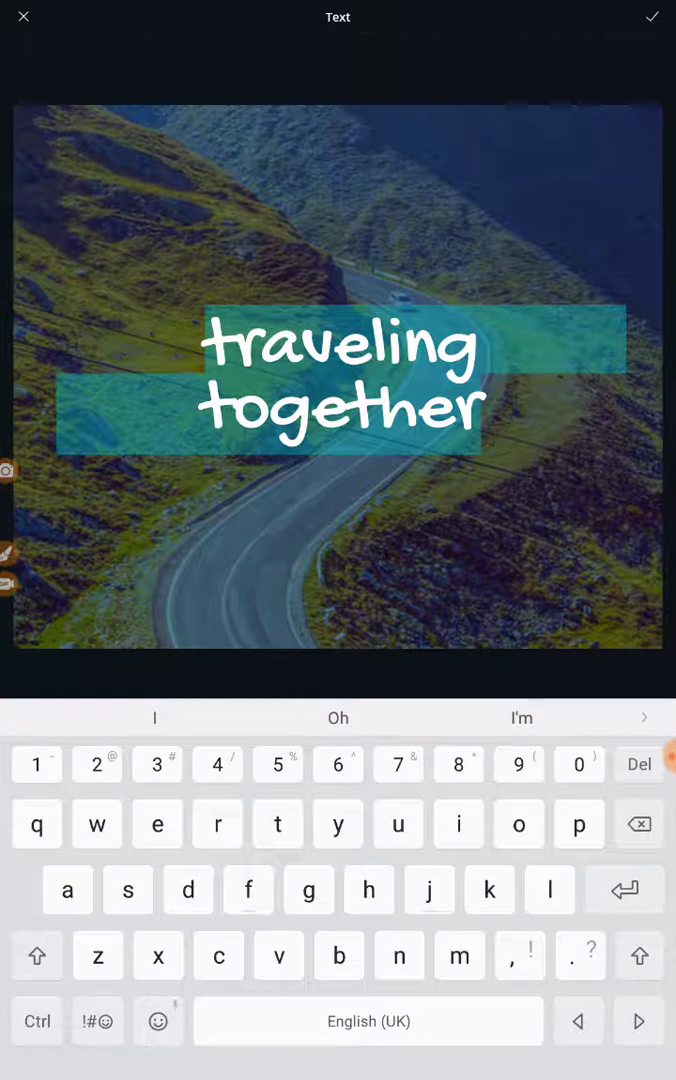
# Step: Replace 'traveling together' with the caption 'Stay in your lane' and confirm the edit
pyautogui.write('Sta')
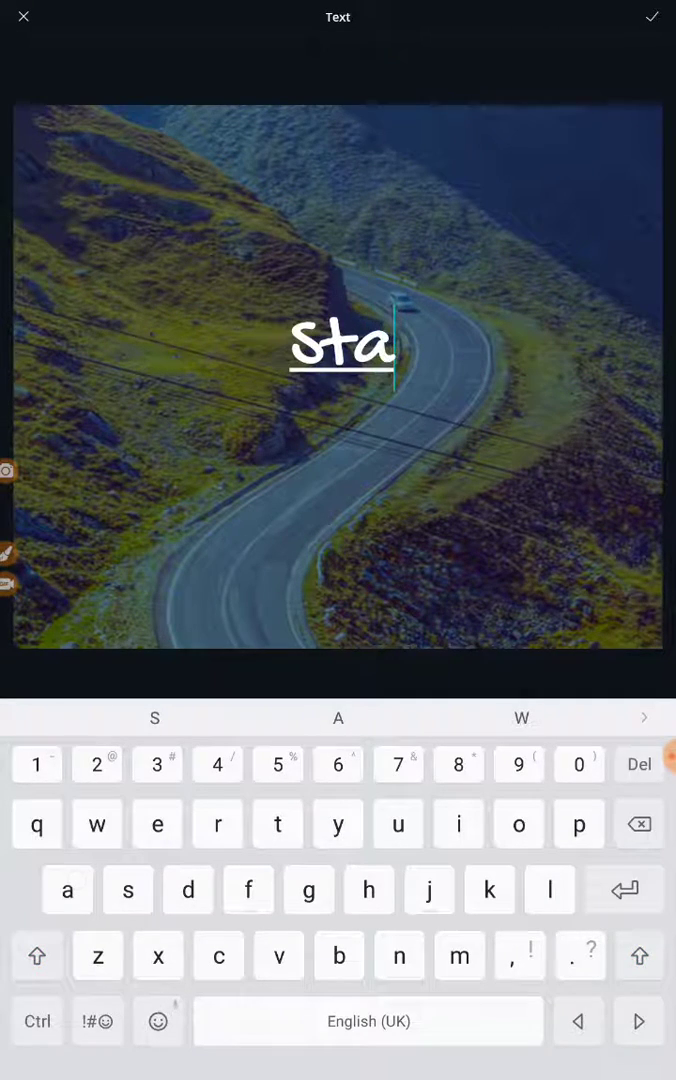
pyautogui.write('y')
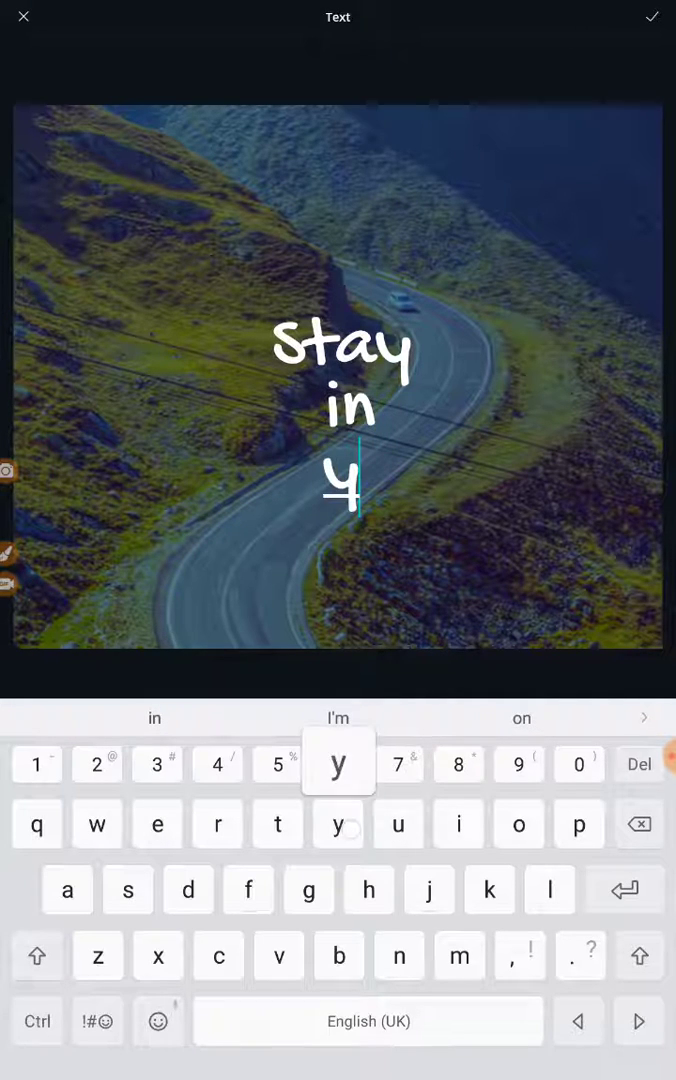
pyautogui.write('our')
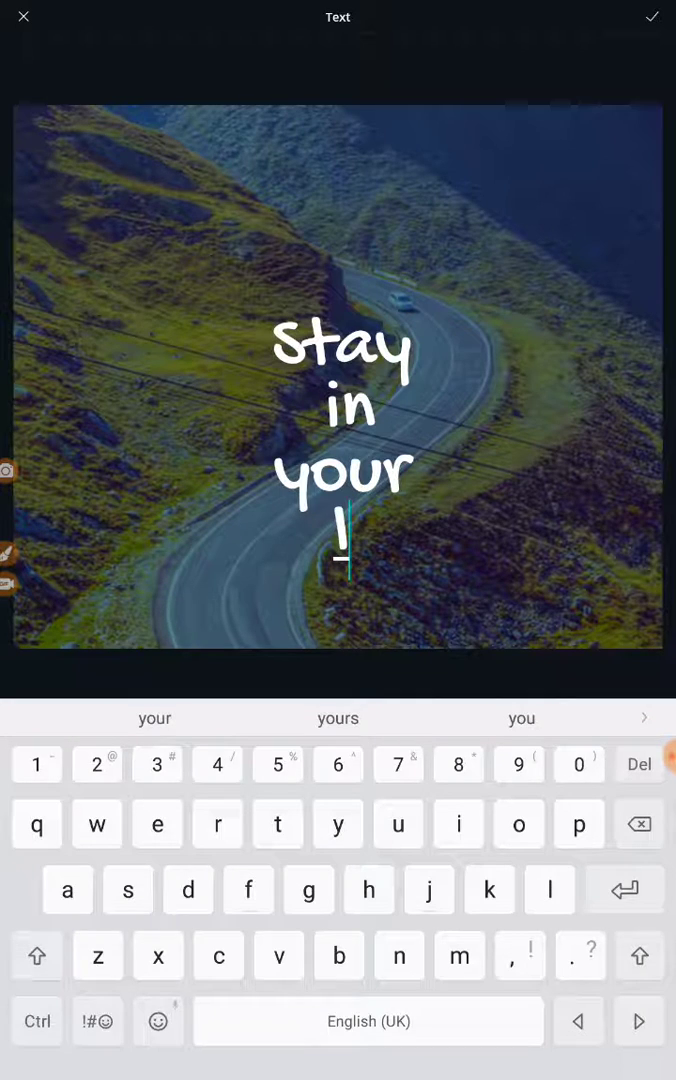
pyautogui.write('lane')
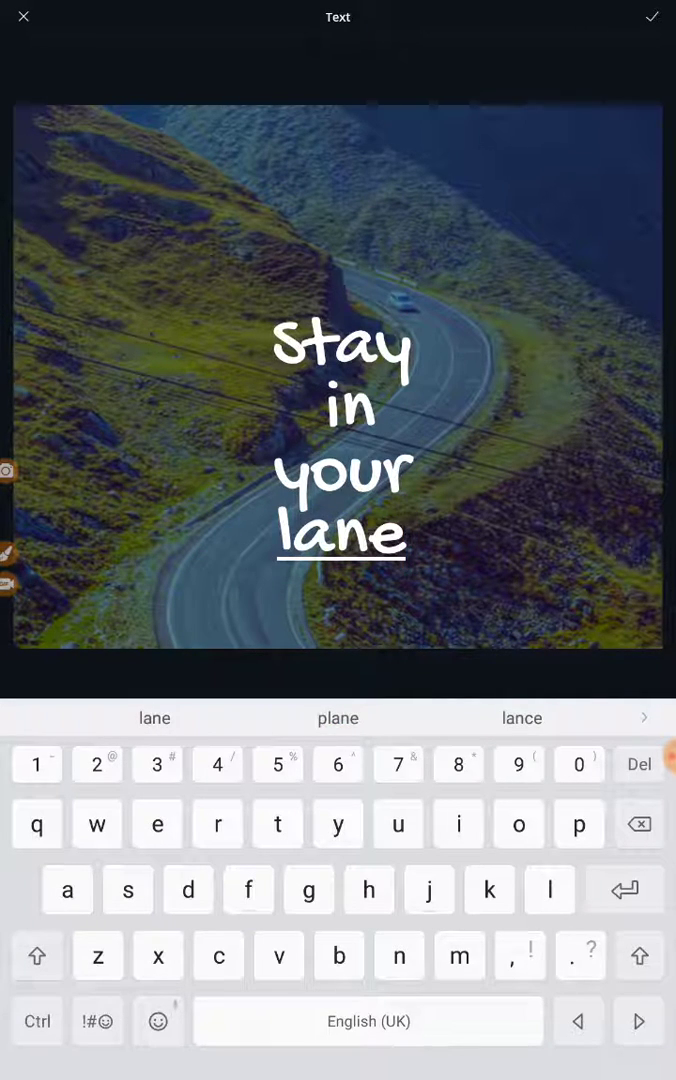
pyautogui.doubleClick(347, 408)
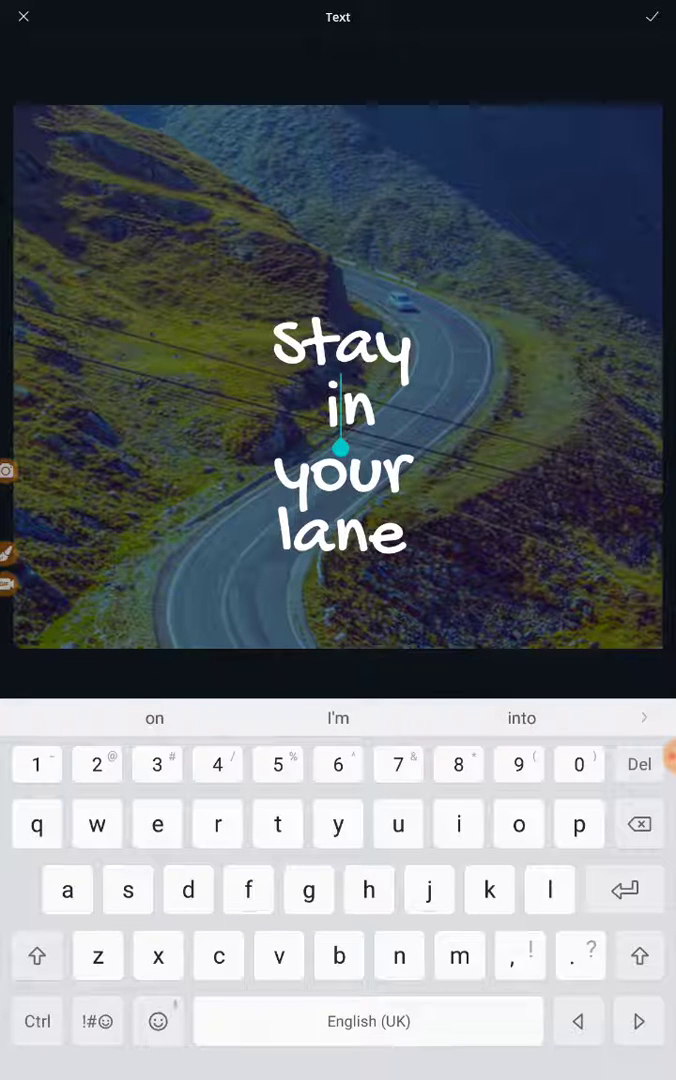
pyautogui.doubleClick(345, 348)
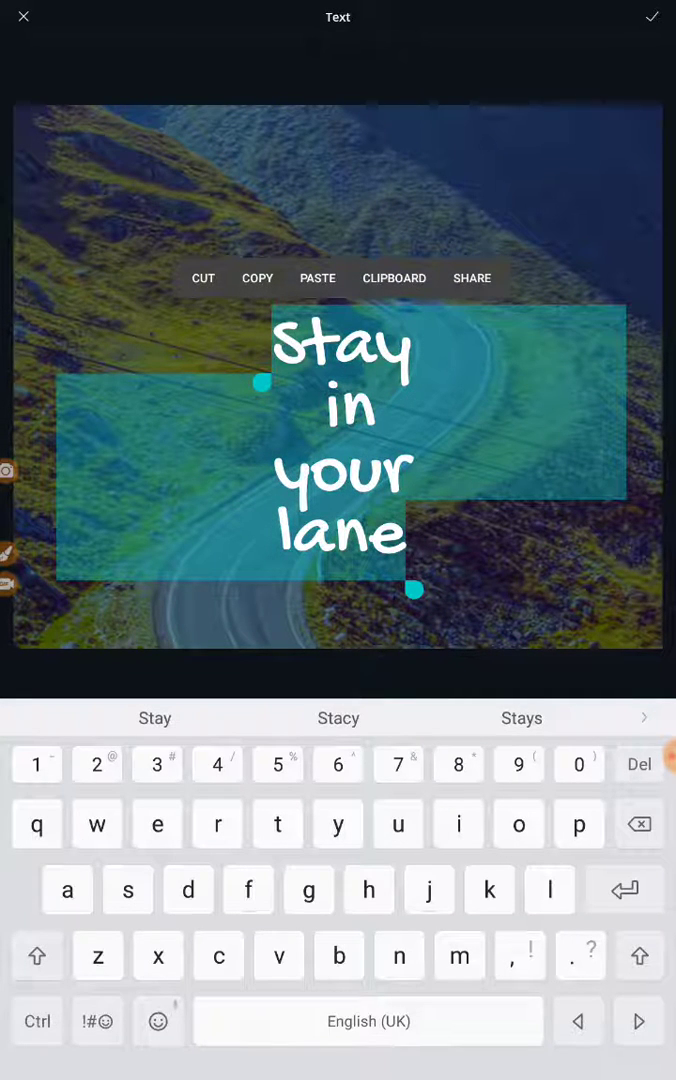
pyautogui.click(256, 278)
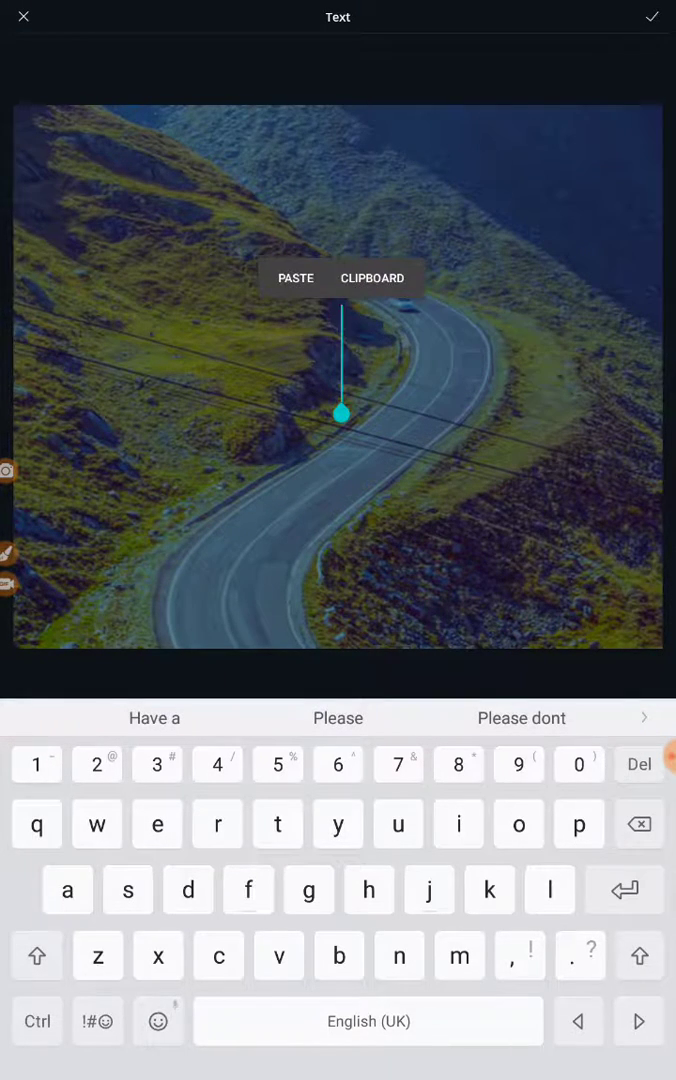
pyautogui.click(295, 278)
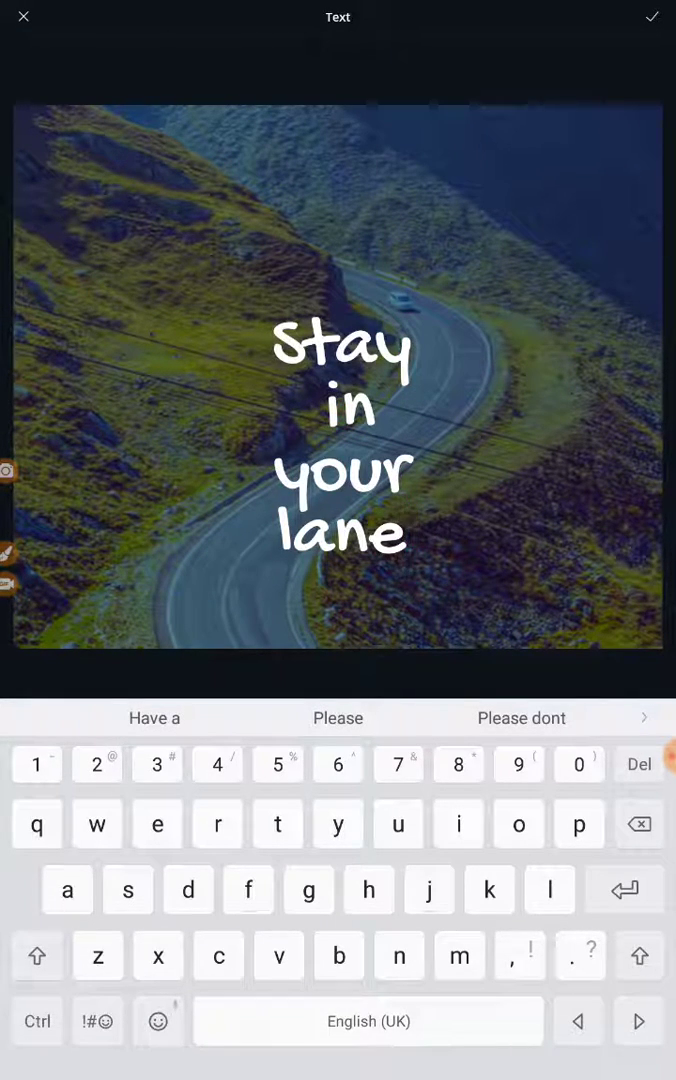
pyautogui.click(653, 17)
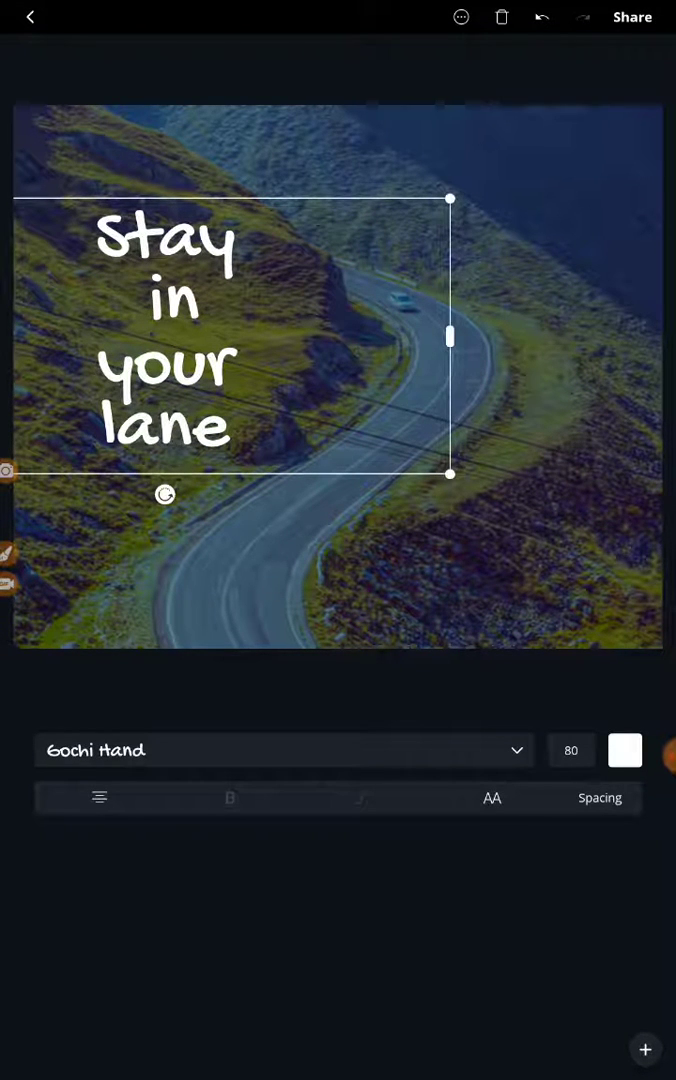
# Step: Change the caption font from Gochi Hand to Kaushan Script
pyautogui.doubleClick(166, 335)
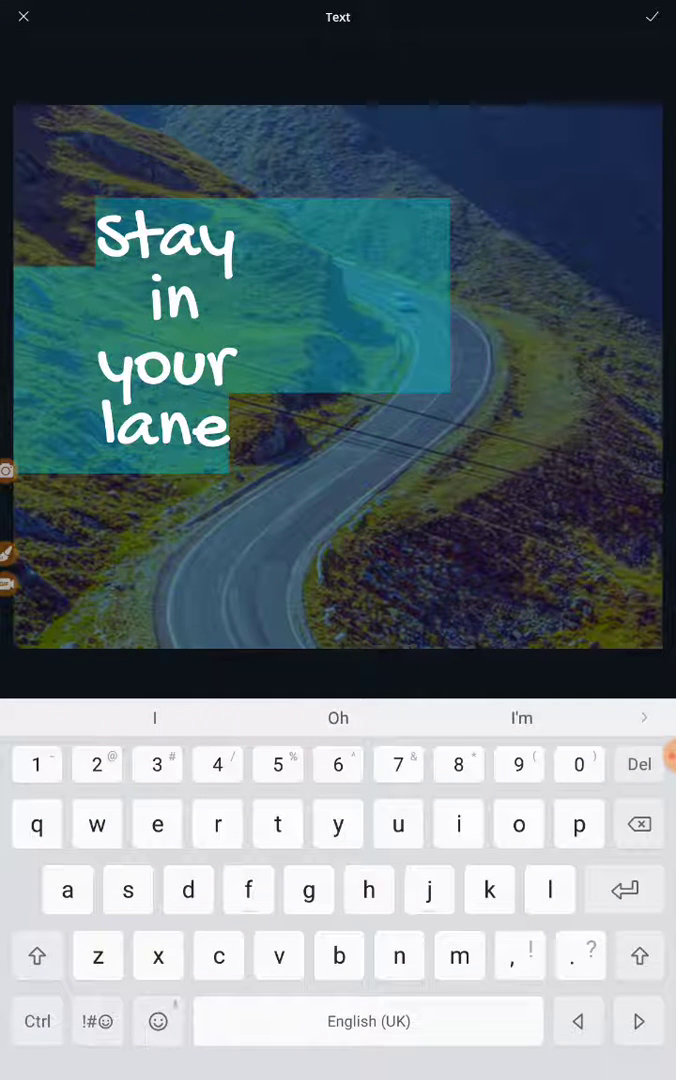
pyautogui.click(653, 17)
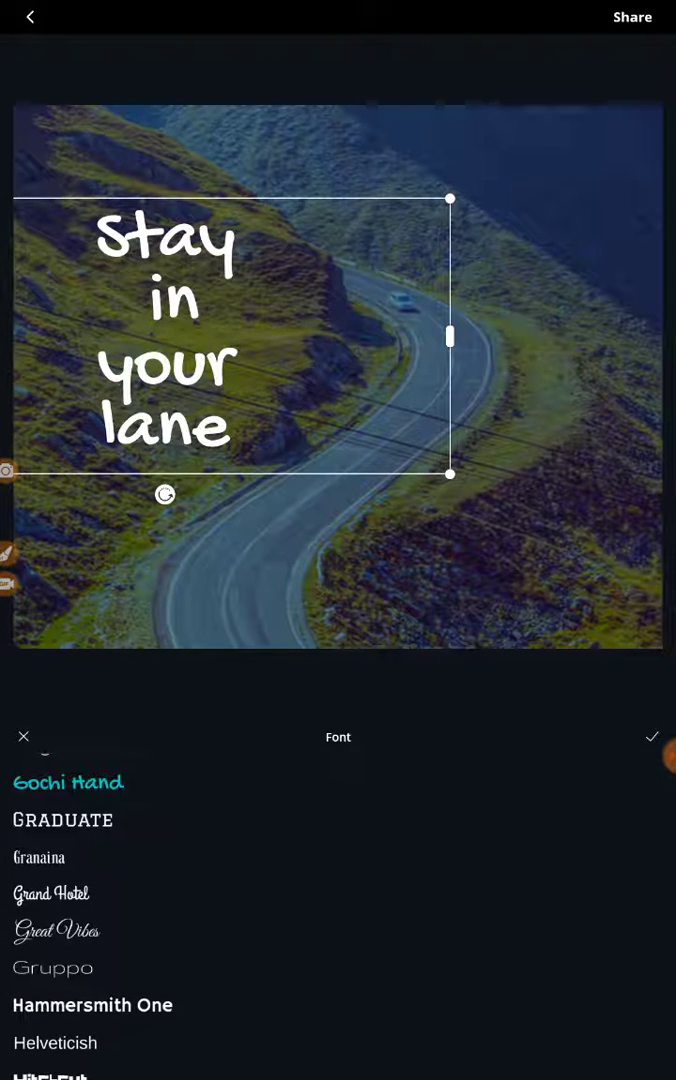
pyautogui.scroll(-3)
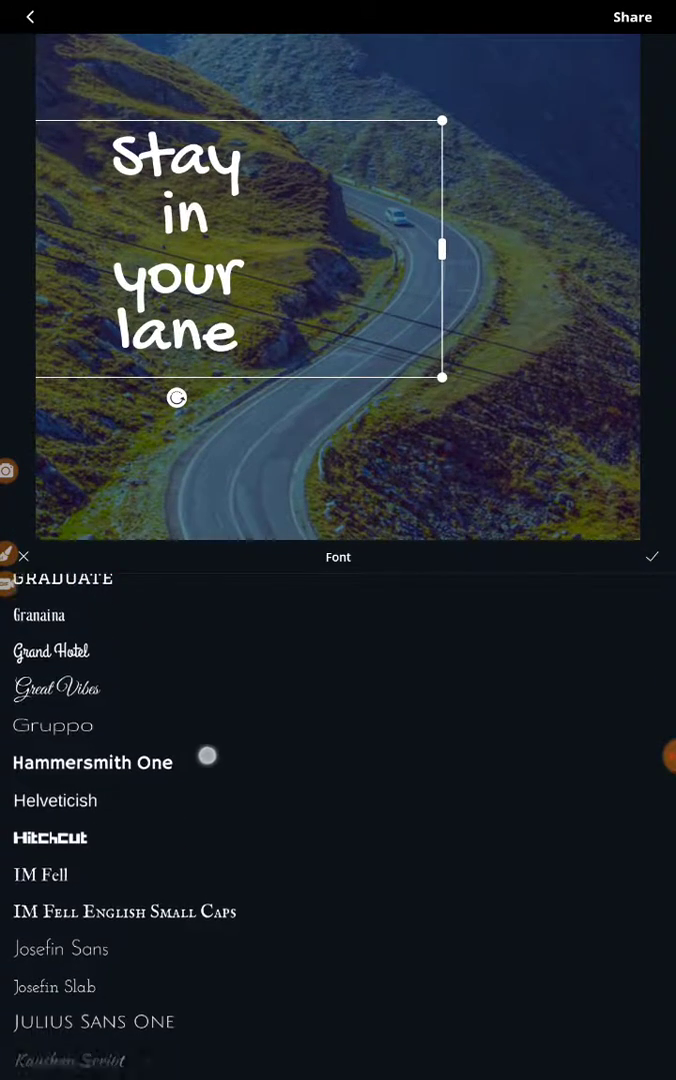
pyautogui.scroll(-3)
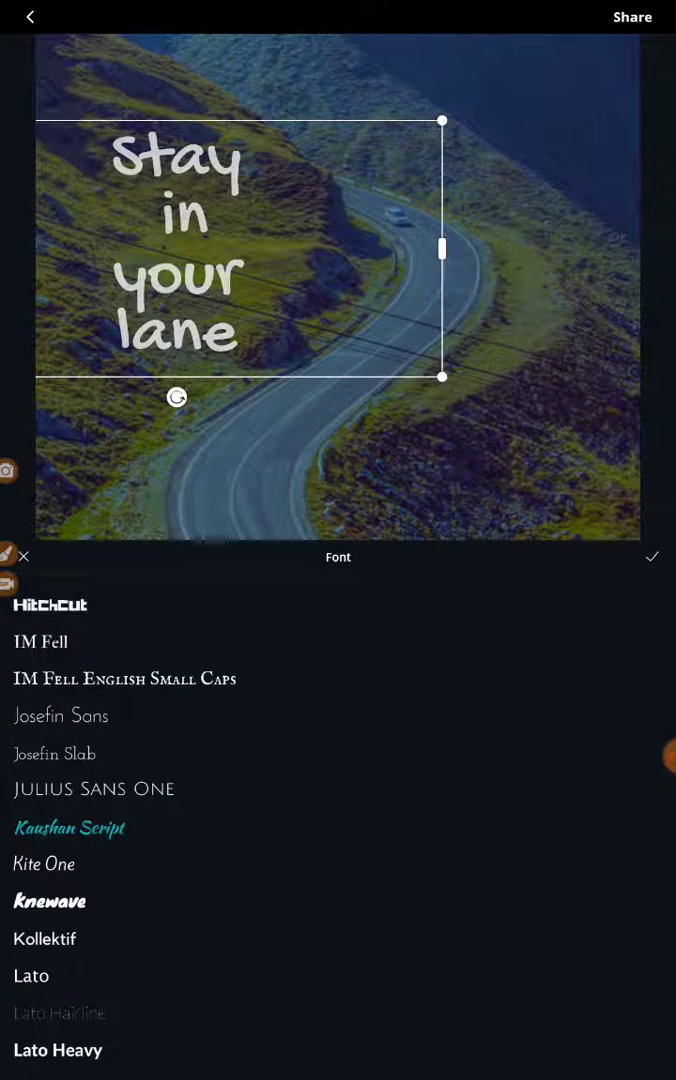
pyautogui.click(69, 827)
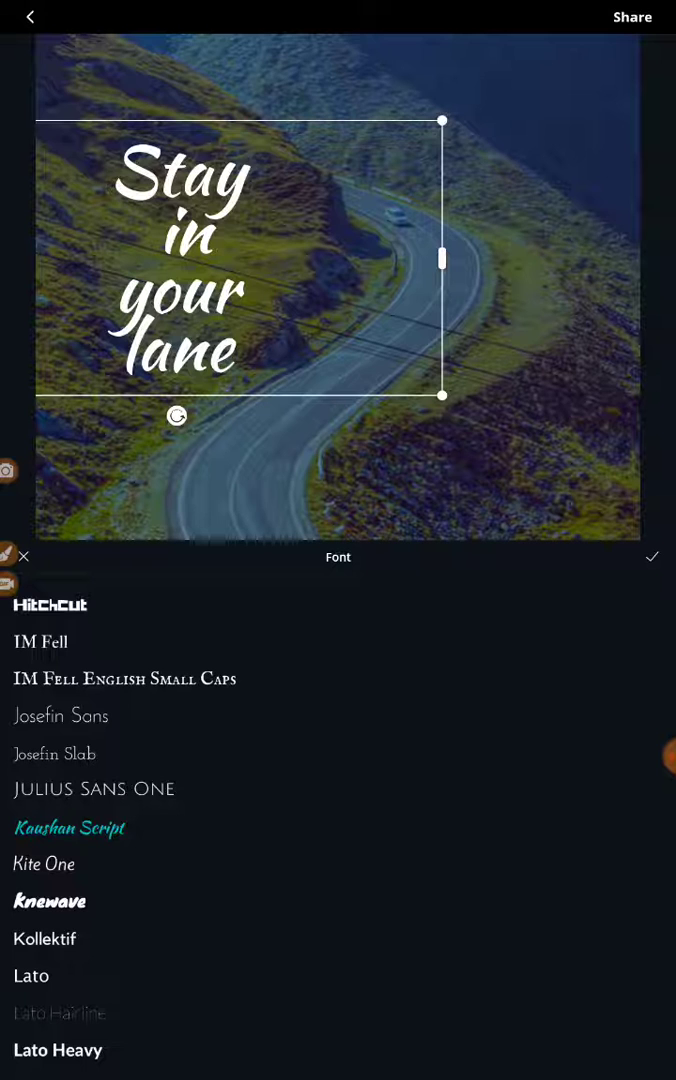
pyautogui.click(651, 556)
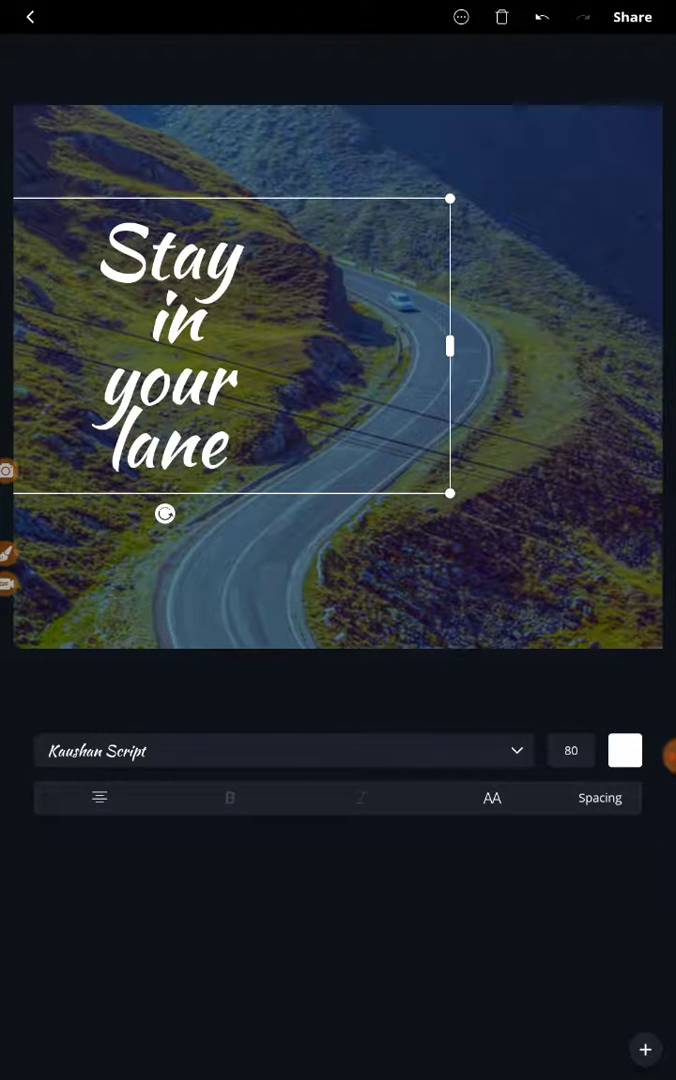
pyautogui.click(625, 750)
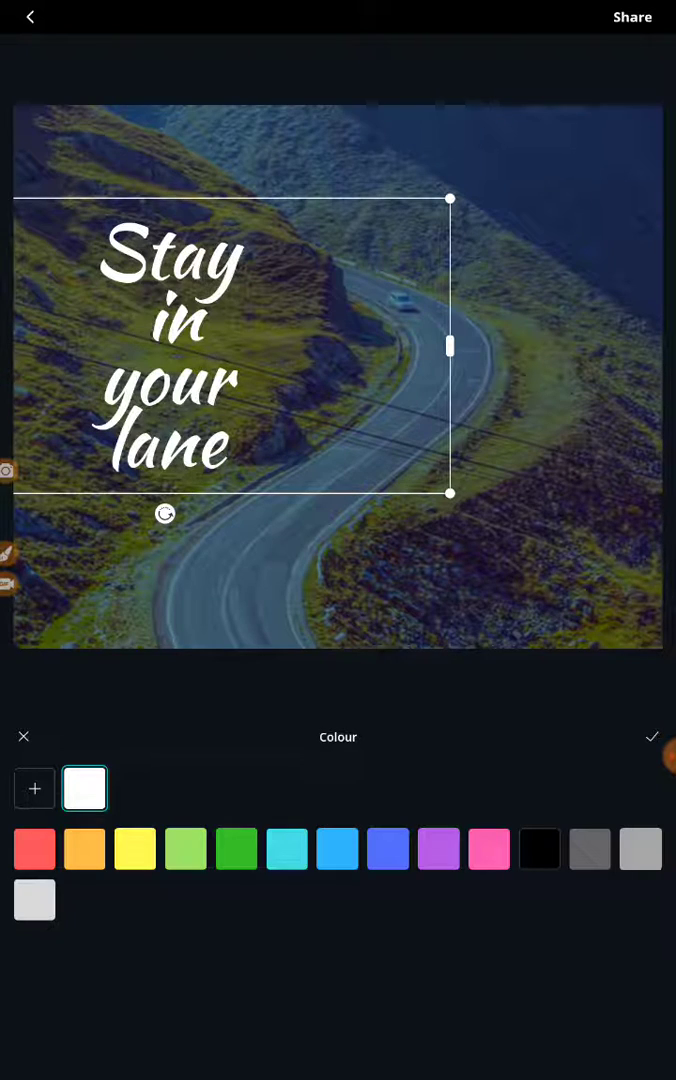
# Step: Keep the caption colour white and begin sharing the finished post
pyautogui.click(651, 736)
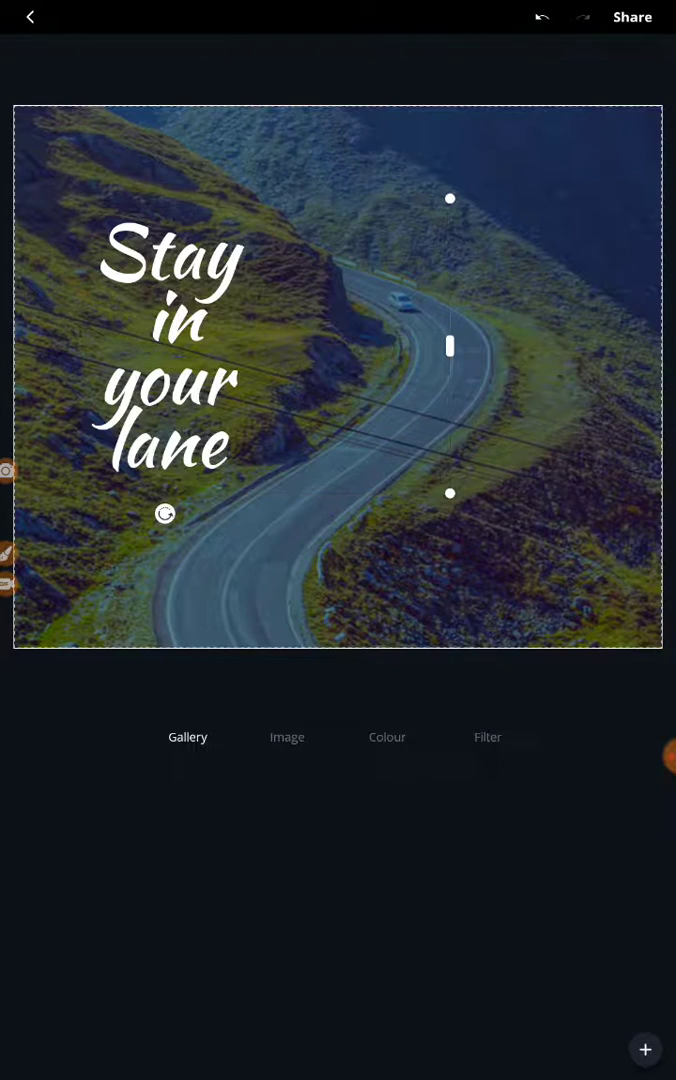
pyautogui.click(188, 737)
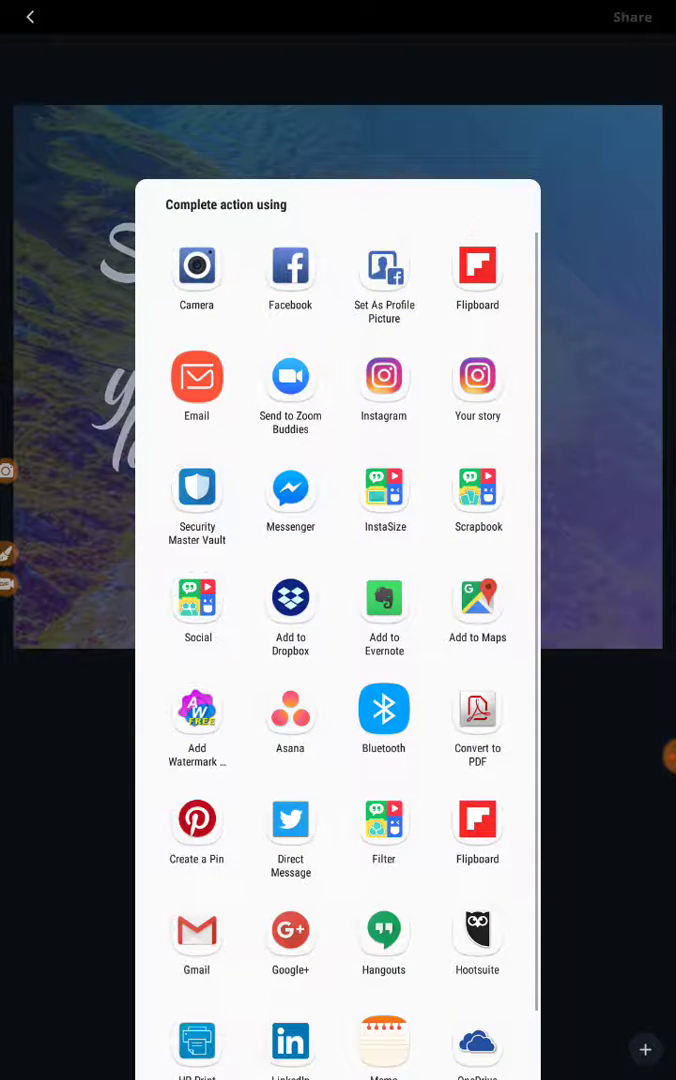
# Step: Scroll through the 'Complete action using' share sheet's app options
pyautogui.scroll(-3)
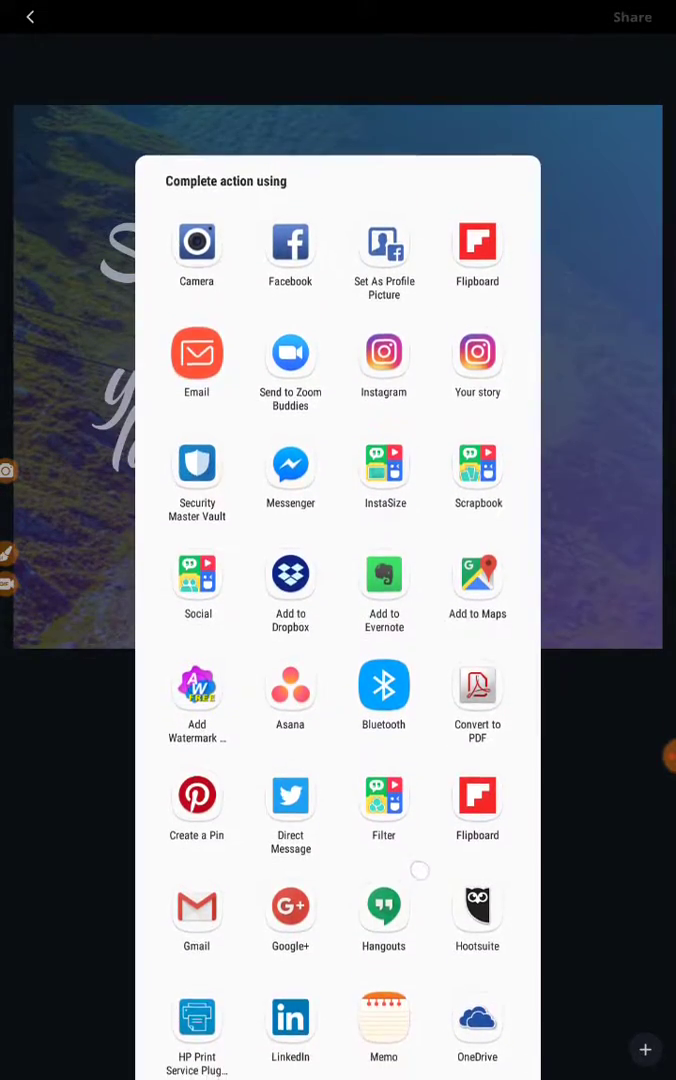
pyautogui.scroll(3)
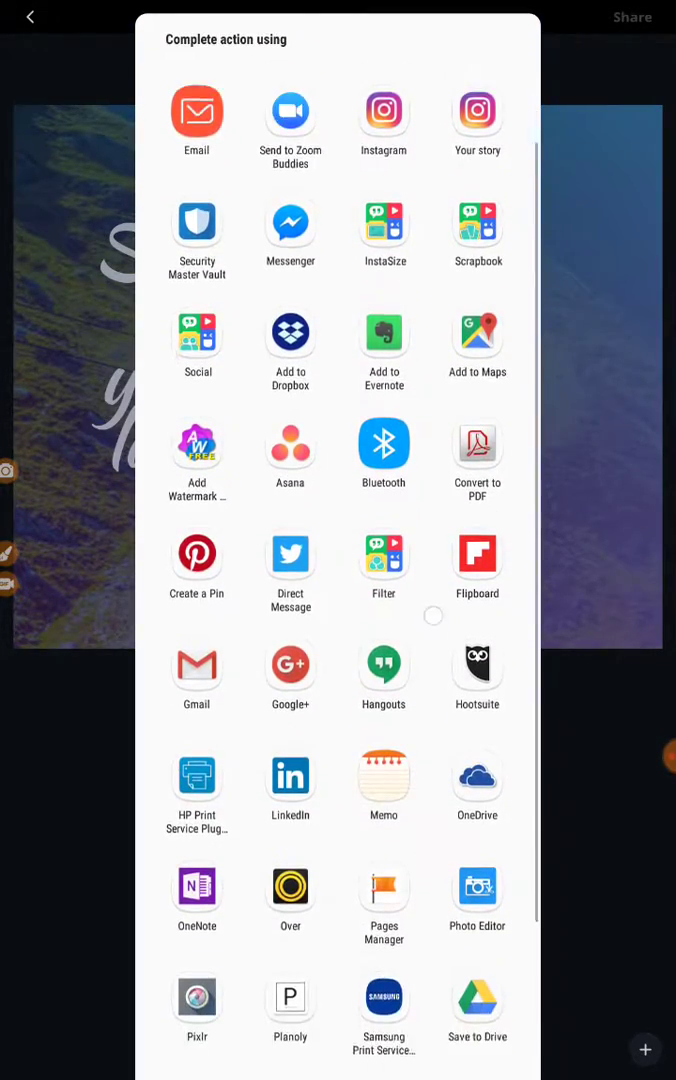
pyautogui.scroll(-3)
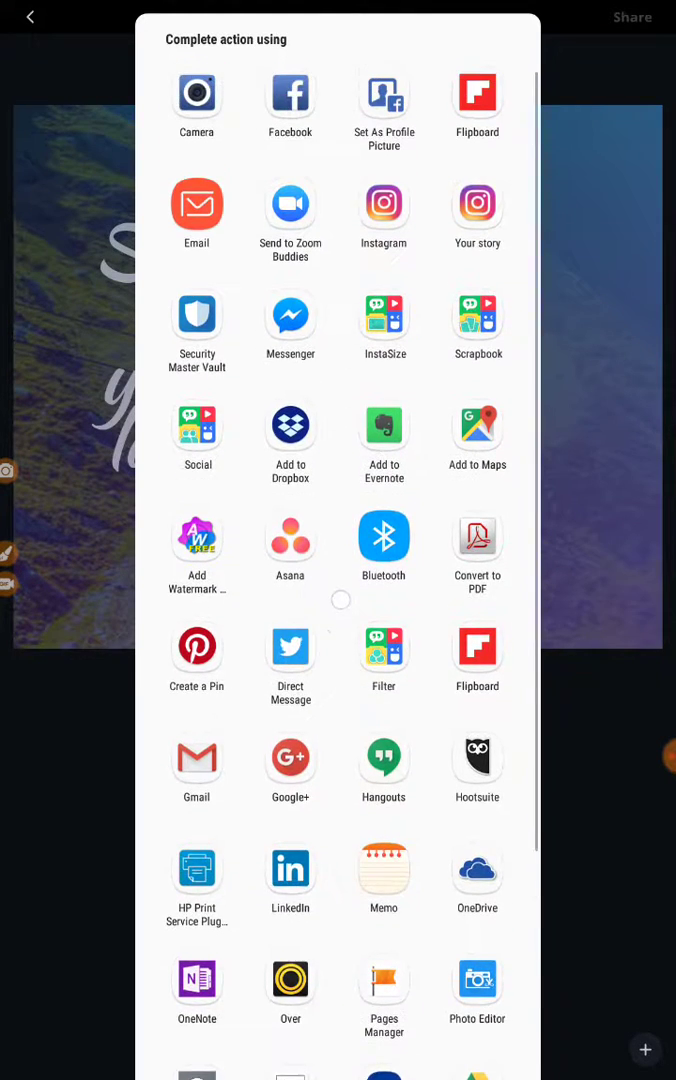
pyautogui.scroll(3)
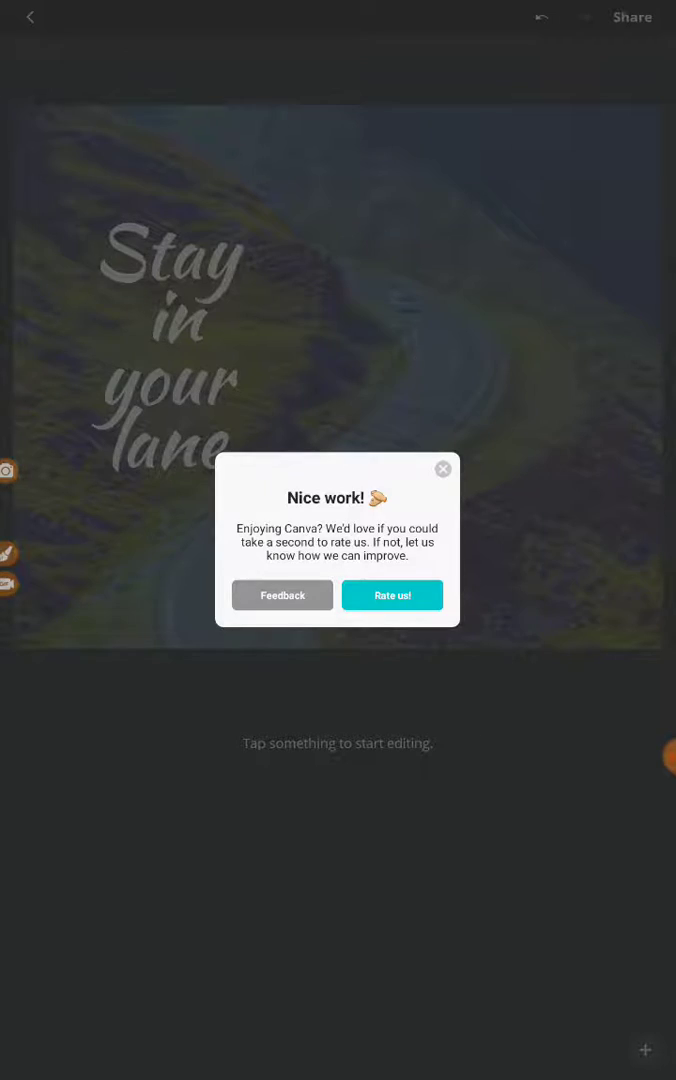
# Step: Dismiss the 'Nice work!' rating prompt and go back to Your Designs
pyautogui.click(443, 469)
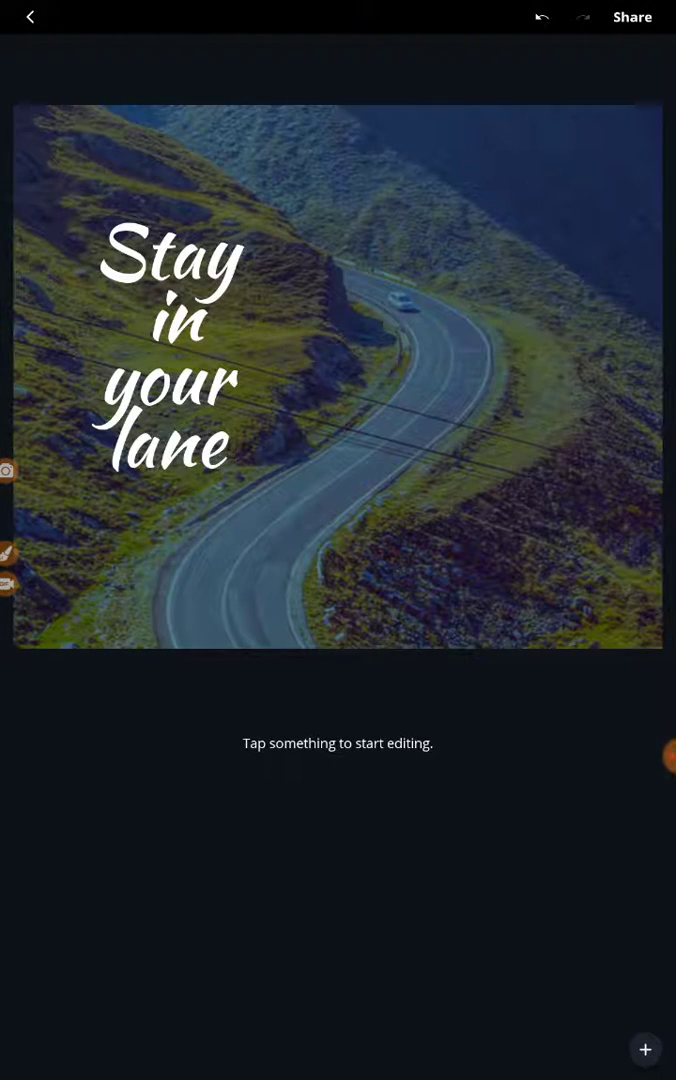
pyautogui.click(30, 17)
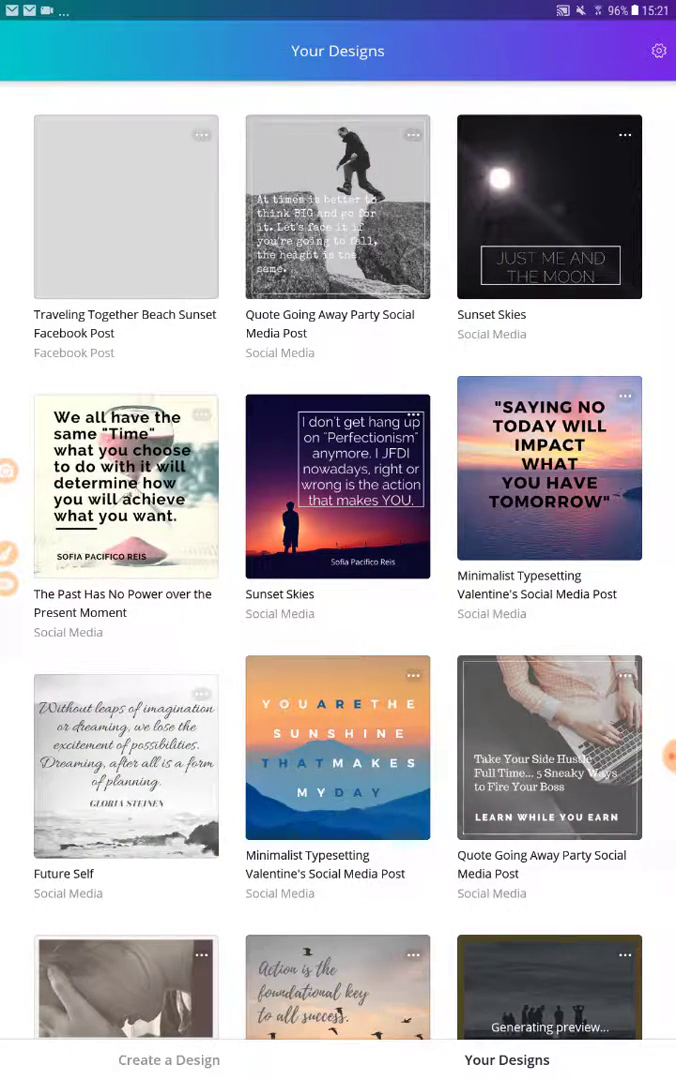